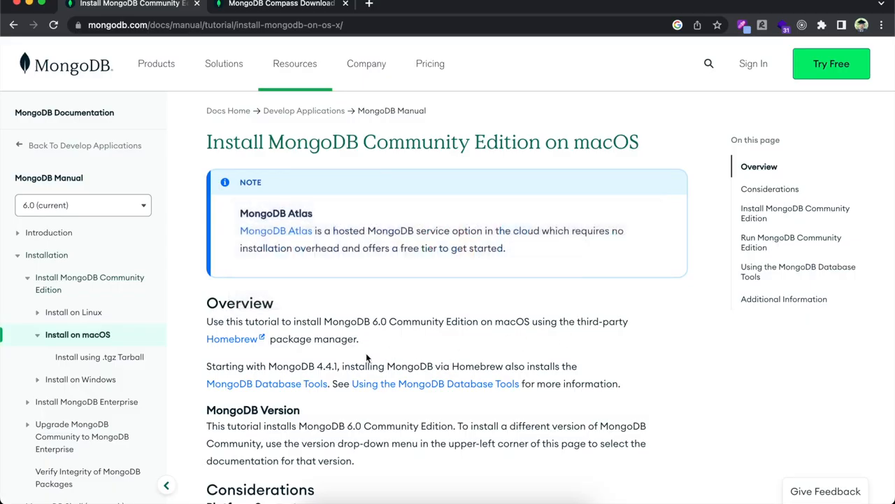
- Switch Chrome to the MongoDB Compass download tab after the macOS install guide
{"action": "left_click", "coordinate": [280, 4]}
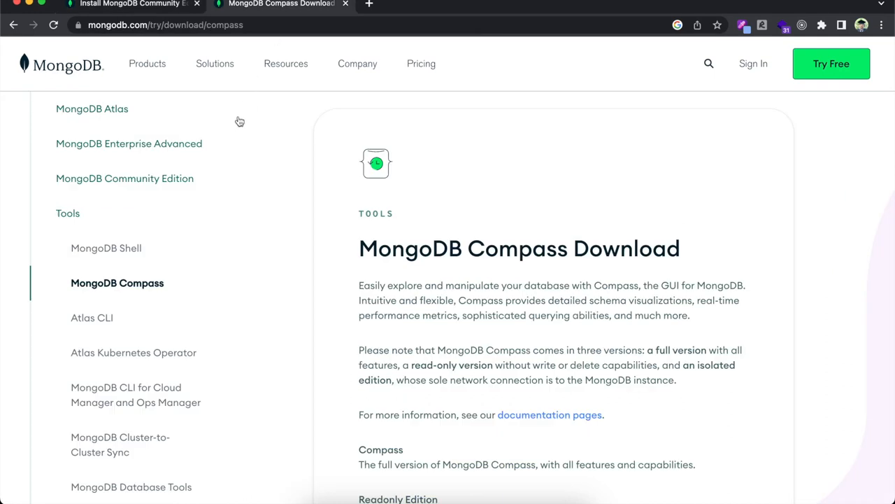
{"action": "mouse_move", "coordinate": [238, 123]}
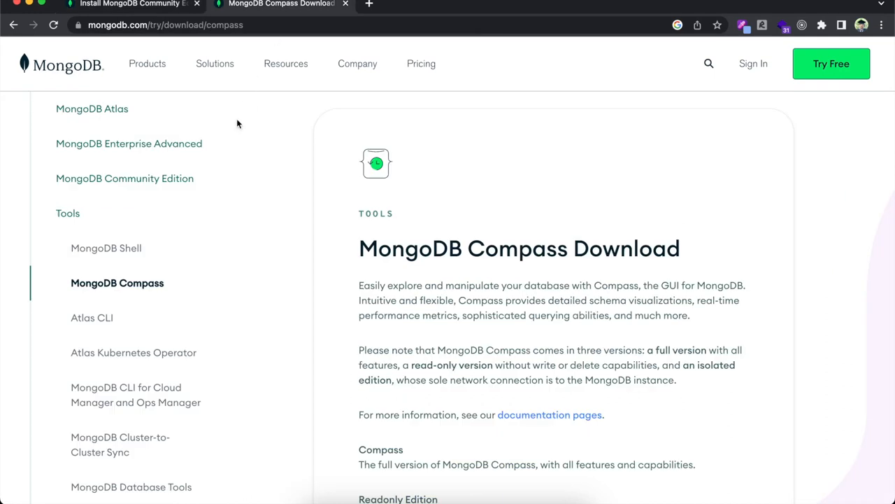
{"action": "mouse_move", "coordinate": [271, 110]}
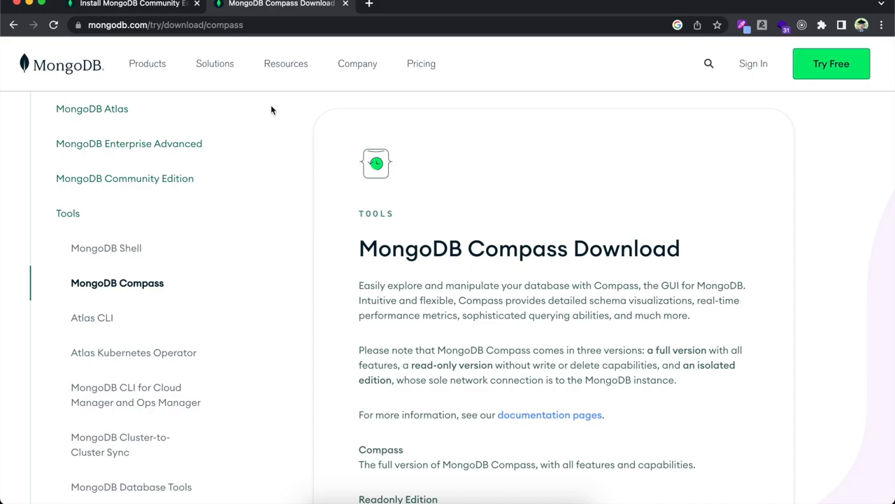
{"action": "mouse_move", "coordinate": [353, 6]}
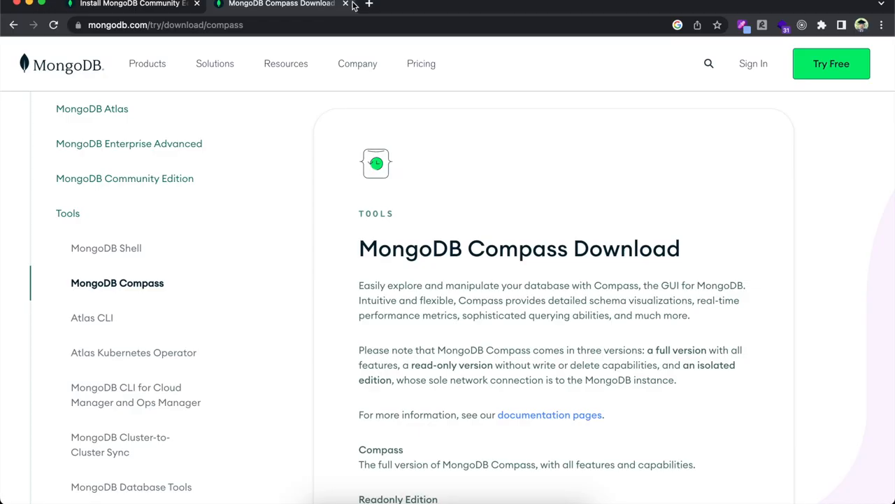
{"action": "mouse_move", "coordinate": [201, 104]}
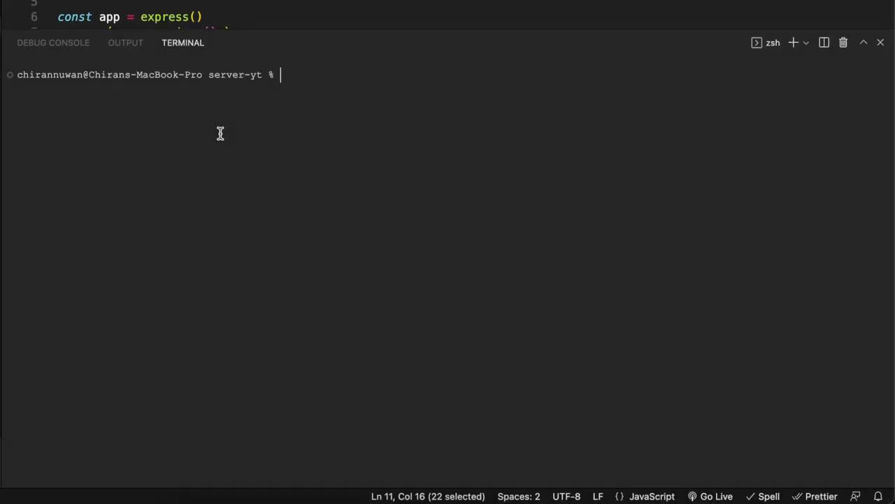
- Run npm i and change .env MONGODB_URL from localhost to mongodb://127.0.0.1:27017
{"action": "type", "text": "npm i"}
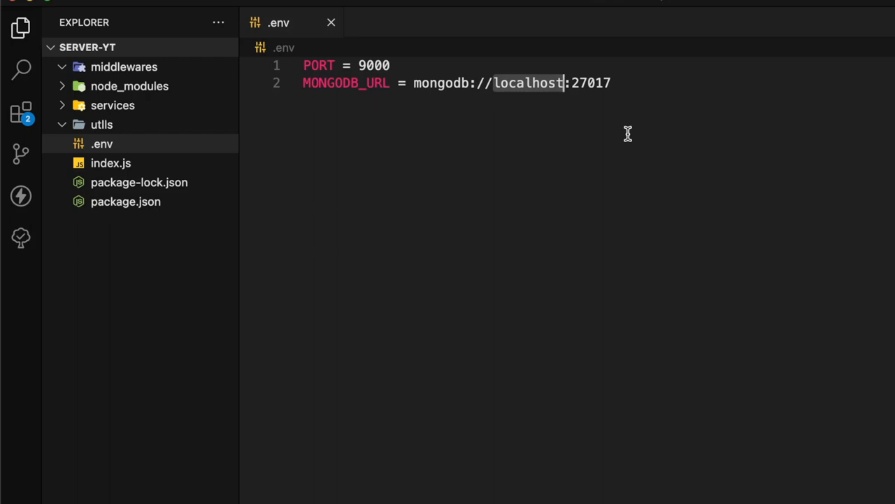
{"action": "type", "text": "123"}
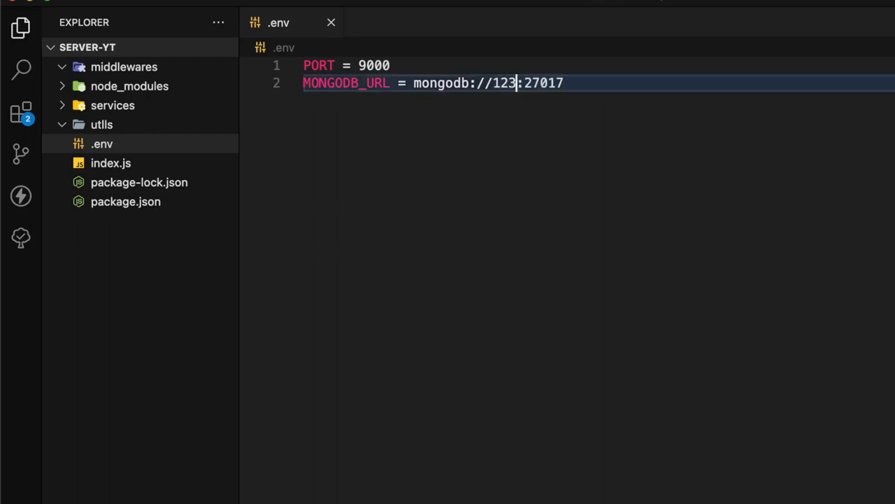
{"action": "type", "text": "127.0.0"}
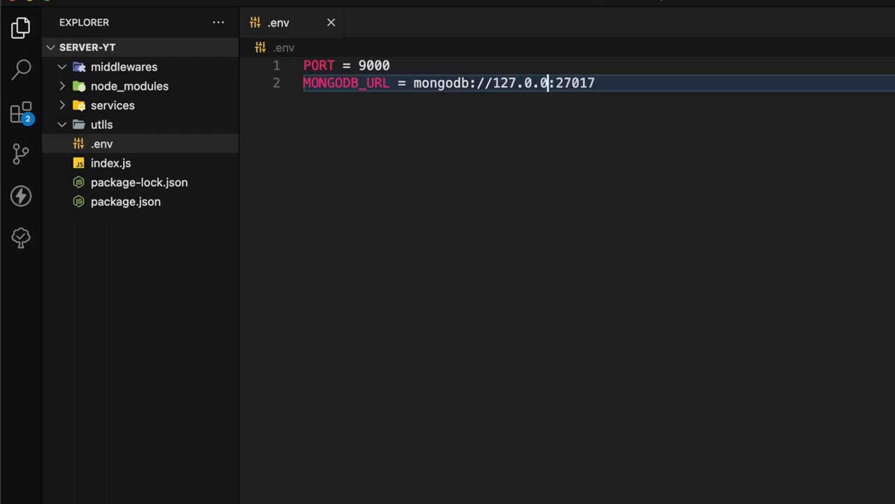
{"action": "type", "text": ".1"}
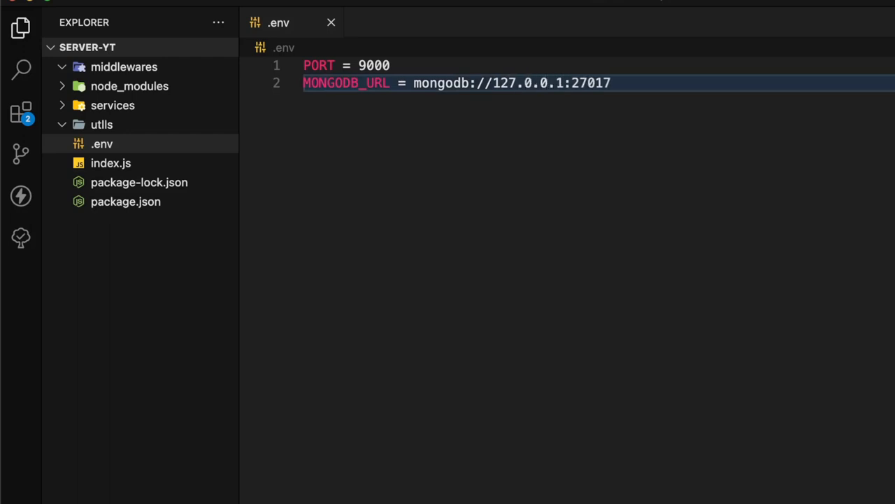
{"action": "left_click", "coordinate": [562, 83]}
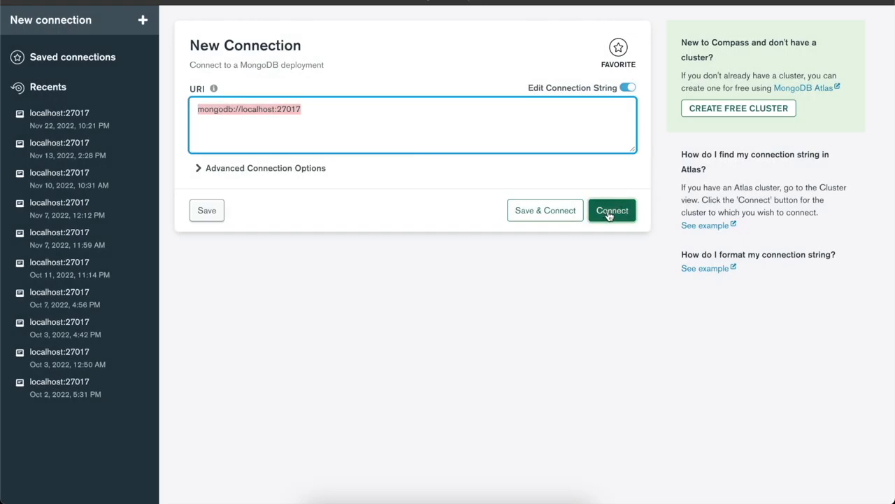
- Connect Compass to localhost:27017 and create the server-yt database with a users collection
{"action": "left_click", "coordinate": [611, 210]}
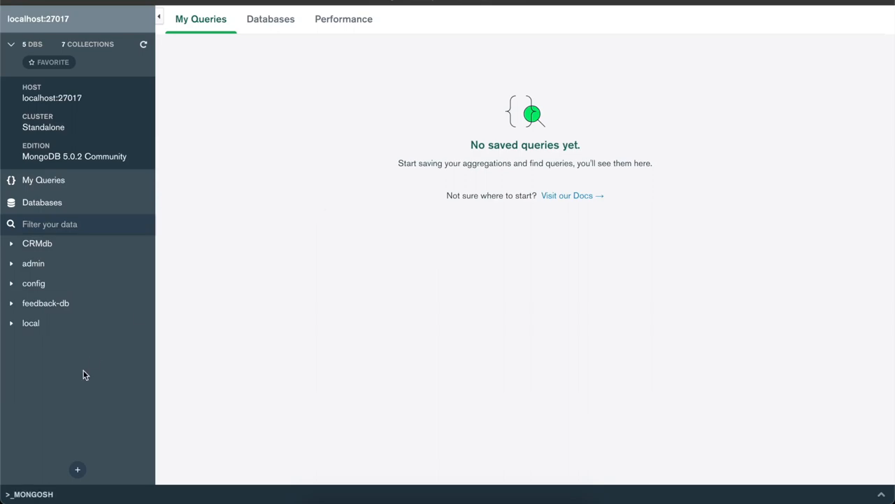
{"action": "mouse_move", "coordinate": [78, 470]}
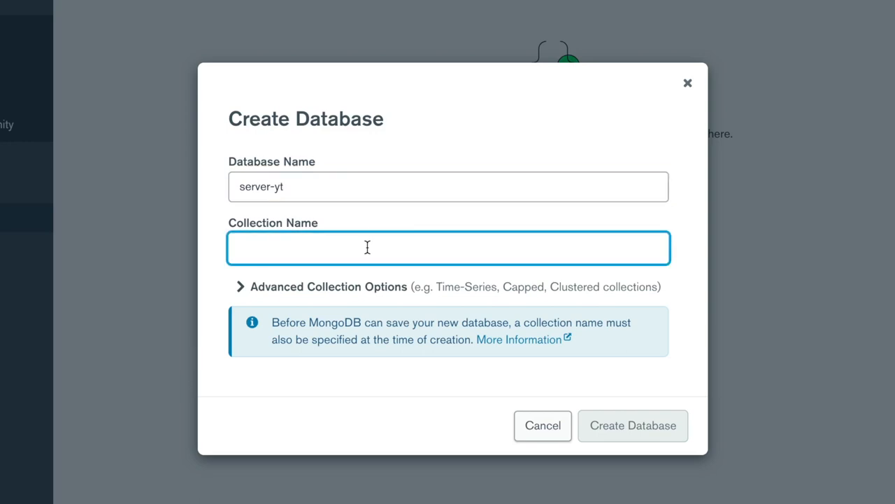
{"action": "type", "text": "users"}
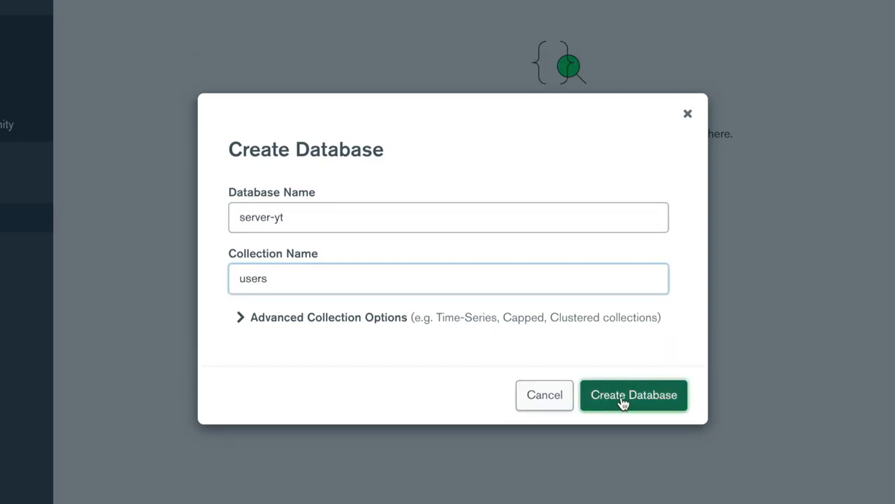
{"action": "left_click", "coordinate": [633, 395]}
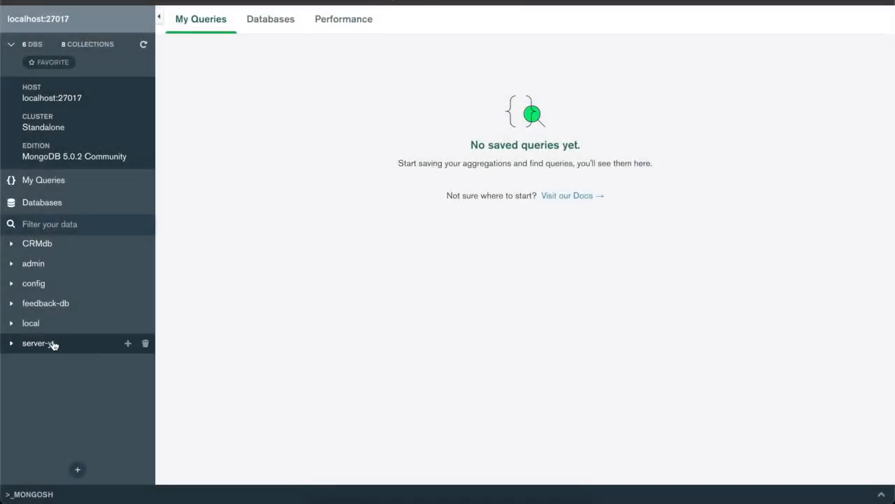
{"action": "left_click", "coordinate": [39, 343]}
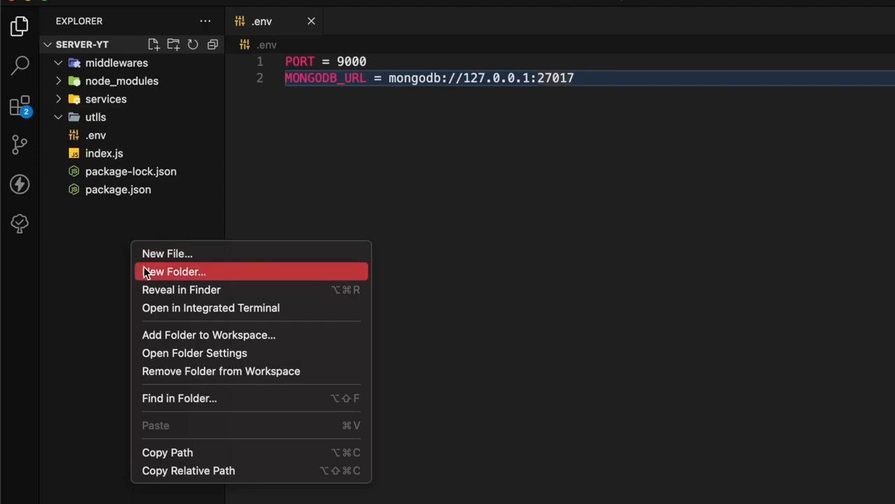
- Create config/db.js with an async db function awaiting mongoose.connect inside try
{"action": "left_click", "coordinate": [174, 272]}
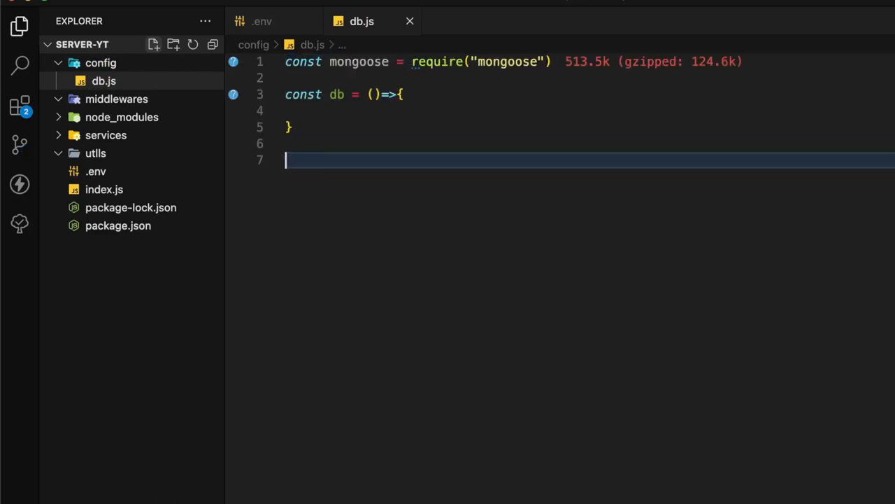
{"action": "type", "text": "asy"}
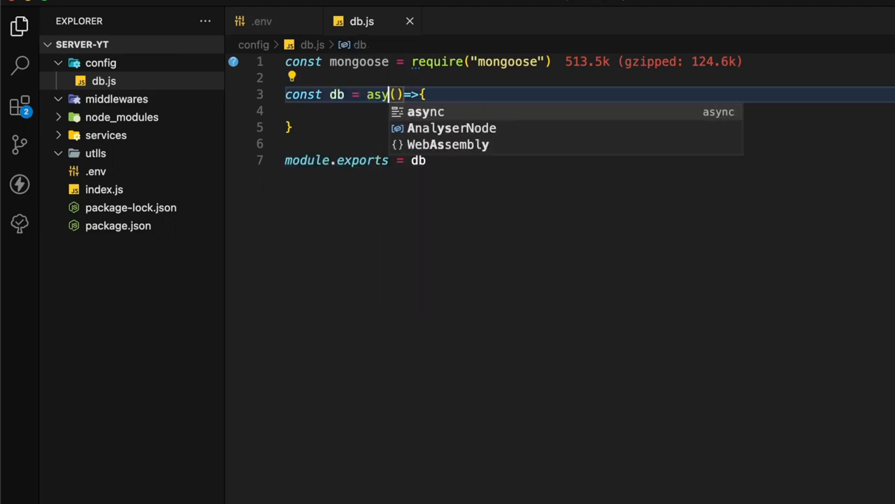
{"action": "type", "text": "try {"}
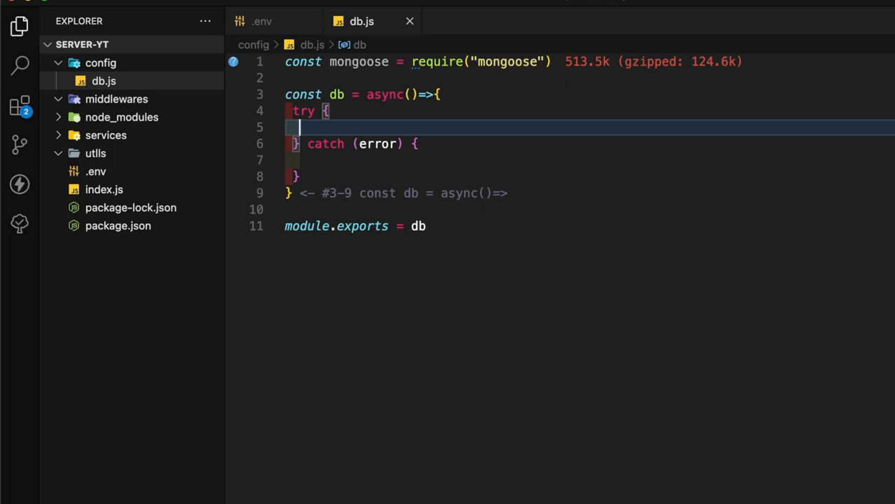
{"action": "type", "text": "const con = awamongoose.connect()"}
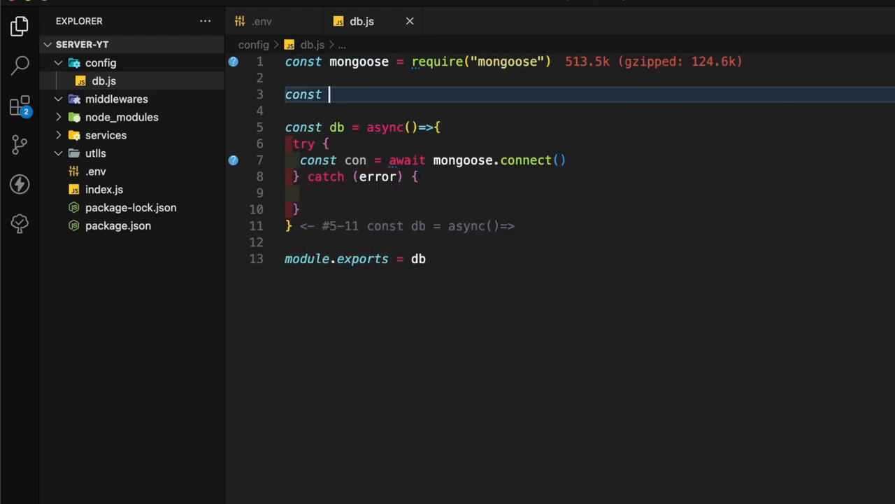
- Pass MONGODB_URL read from process.env.MONGODB_URL to the connection
{"action": "type", "text": "MONGODB_URL = process."}
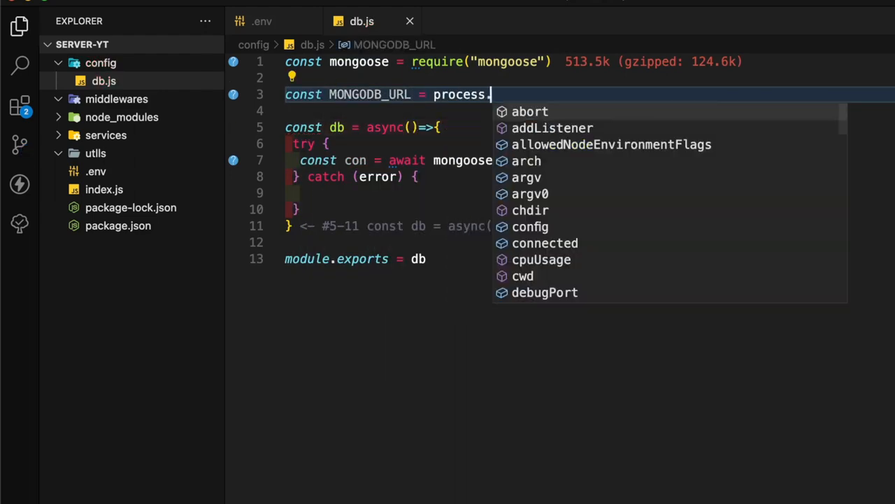
{"action": "type", "text": "ev"}
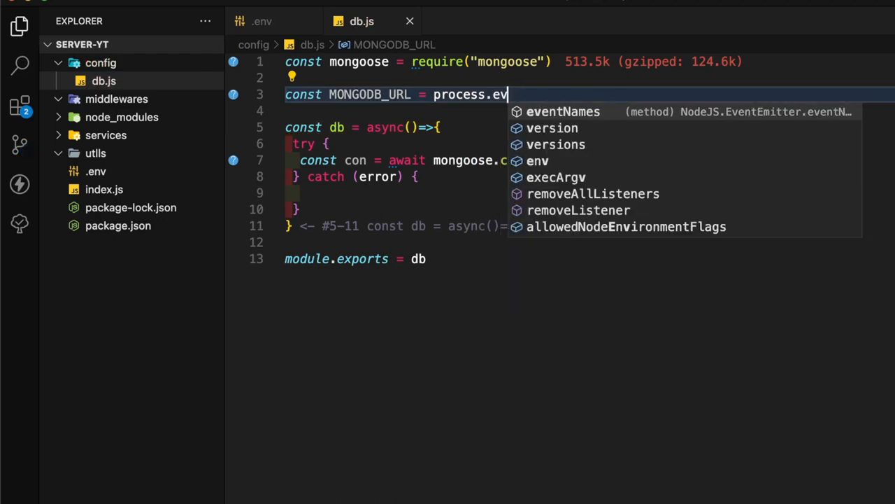
{"action": "type", "text": "env.MONGODB_URL"}
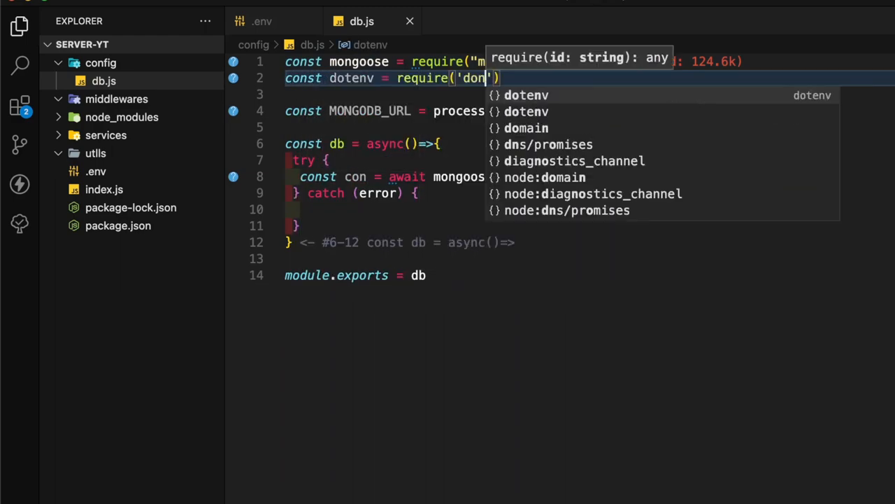
- Load dotenv in db.js, log the mongodb host on success and console the error in catch
{"action": "type", "text": "dotenv.config("}
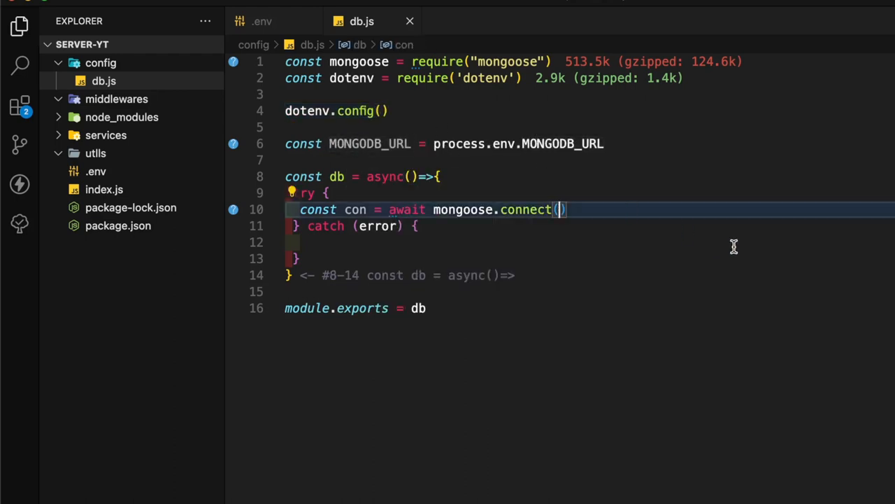
{"action": "type", "text": "MONGODB_URL"}
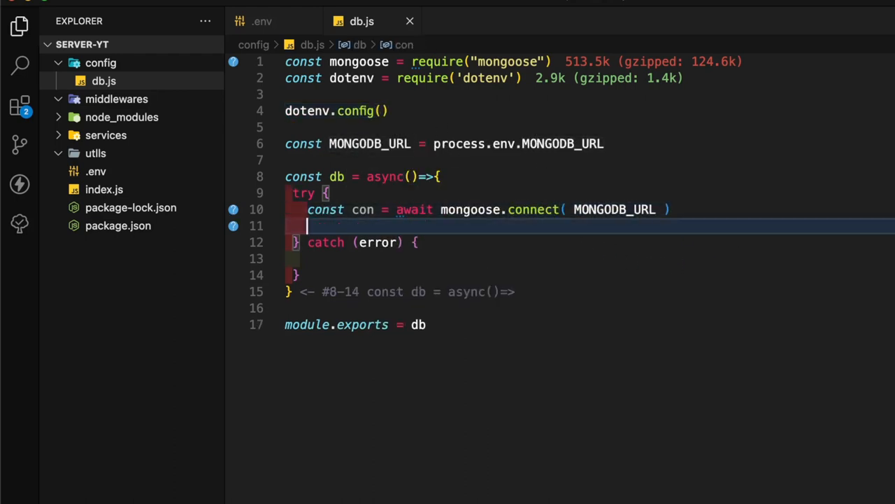
{"action": "type", "text": "console.log"}
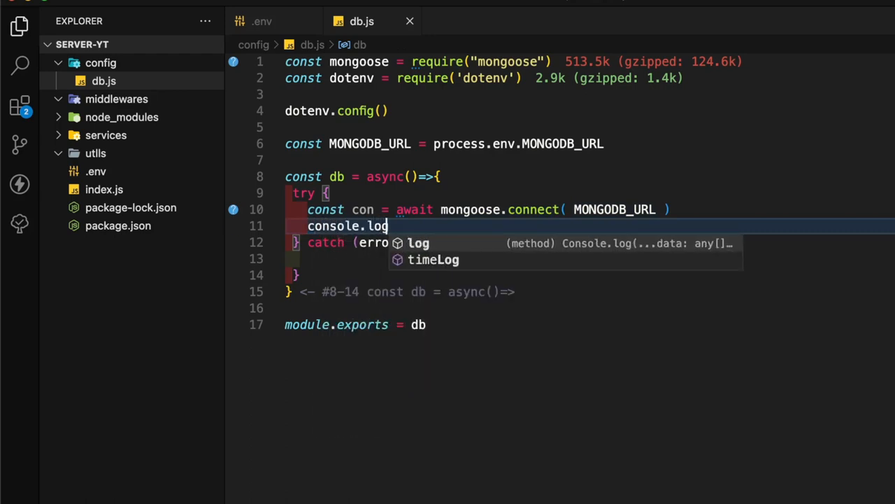
{"action": "type", "text": "('`mongodb `)"}
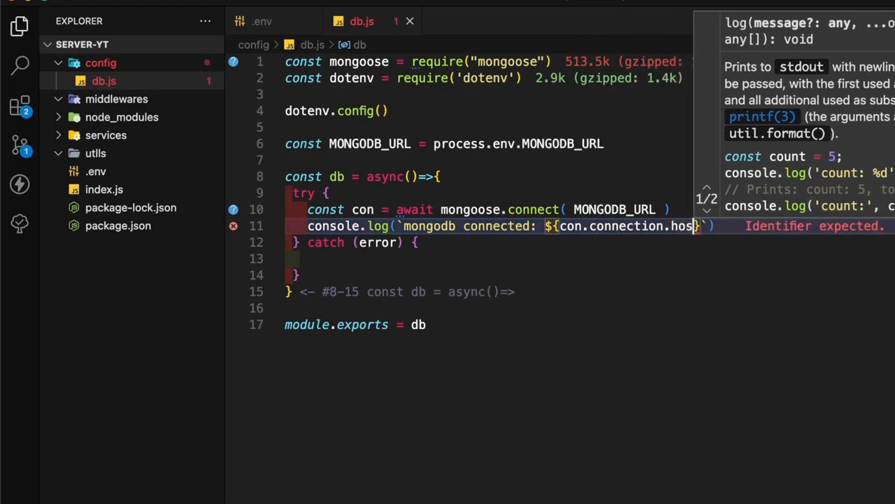
{"action": "type", "text": "t}"}
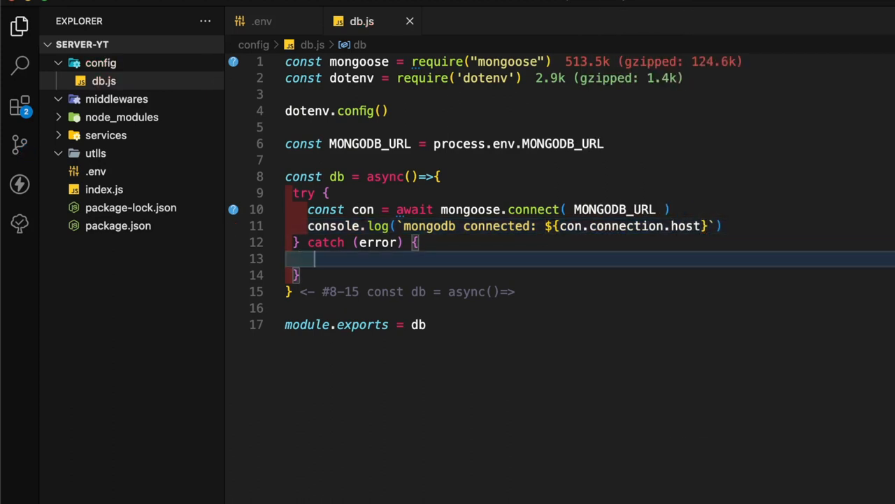
{"action": "type", "text": "console.error( error"}
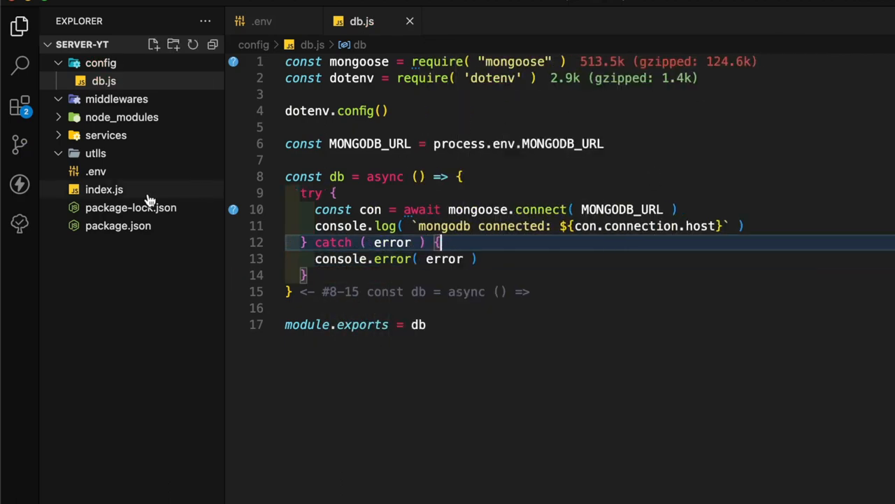
{"action": "left_click", "coordinate": [103, 189]}
{"action": "type", "text": "db()"}
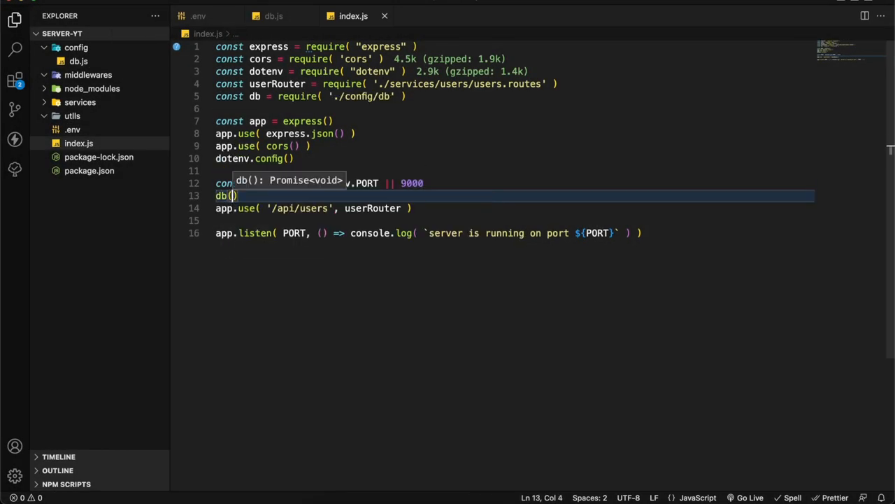
- Call db() in index.js after PORT, then move on to the users model file
{"action": "key", "text": "Enter"}
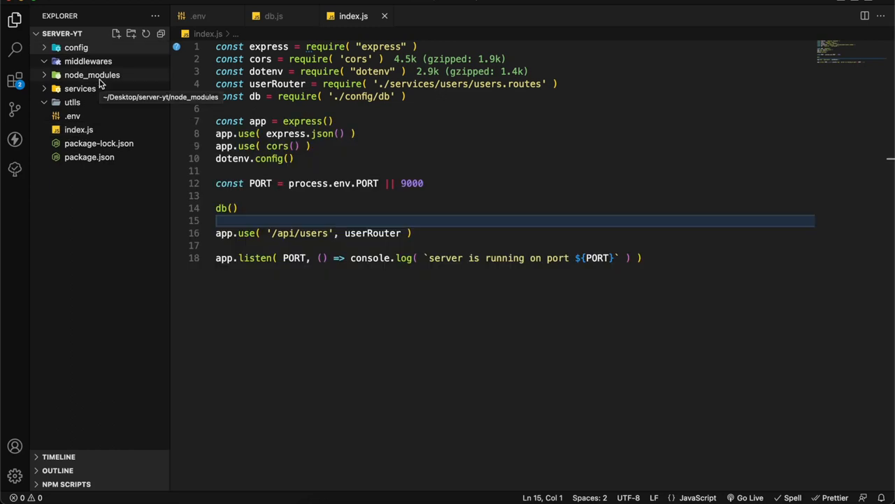
{"action": "left_click", "coordinate": [80, 88]}
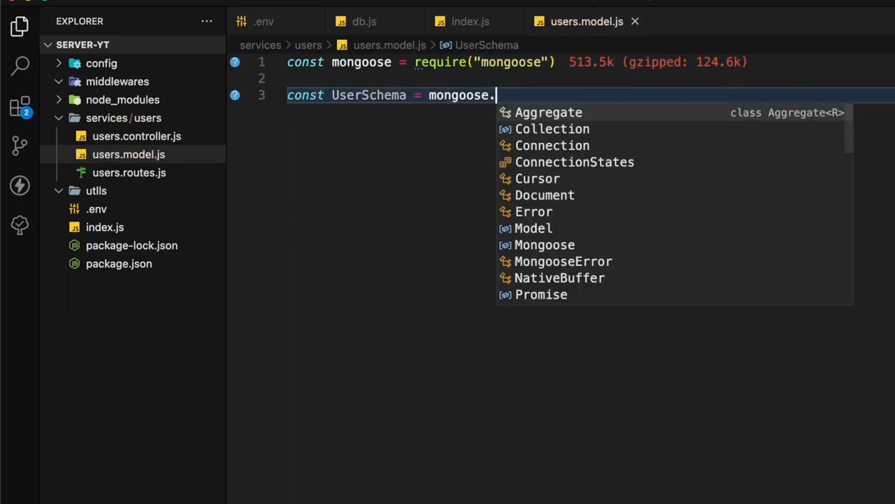
- Define UserSchema with name: { require: true, type: String } in users.model.js
{"action": "type", "text": "Schema()"}
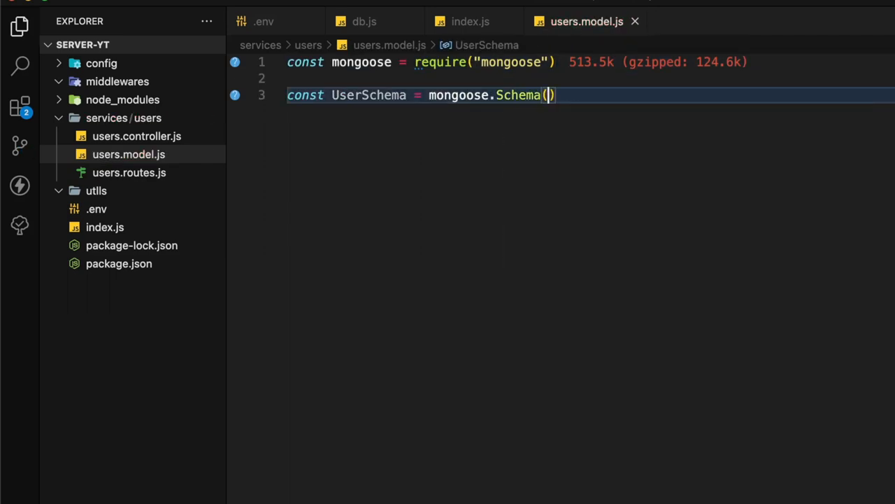
{"action": "type", "text": "{"}
{"action": "type", "text": "name"}
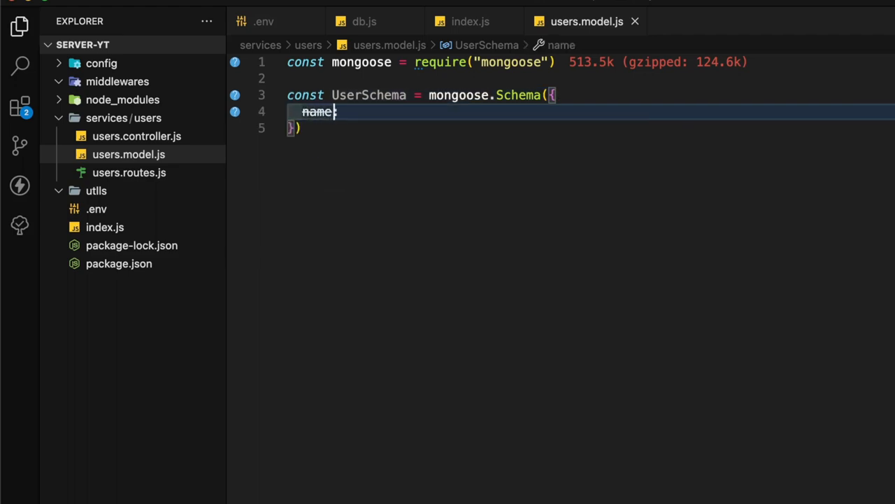
{"action": "type", "text": ":String"}
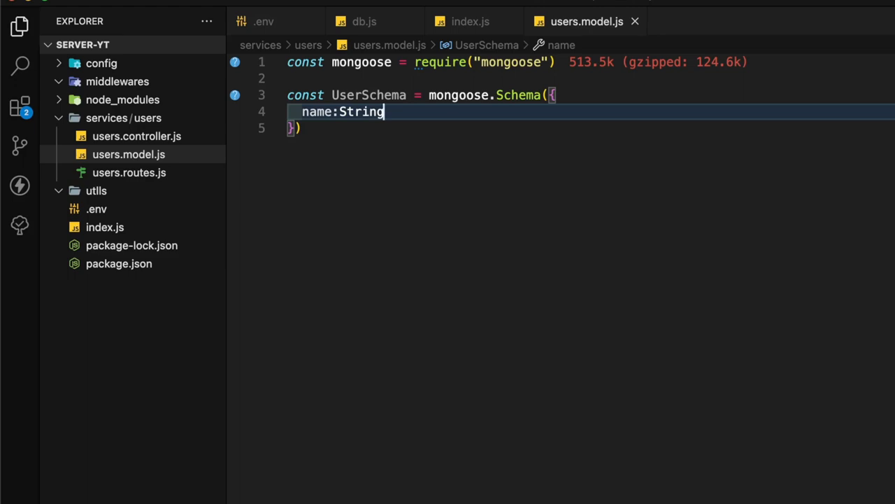
{"action": "mouse_move", "coordinate": [454, 21]}
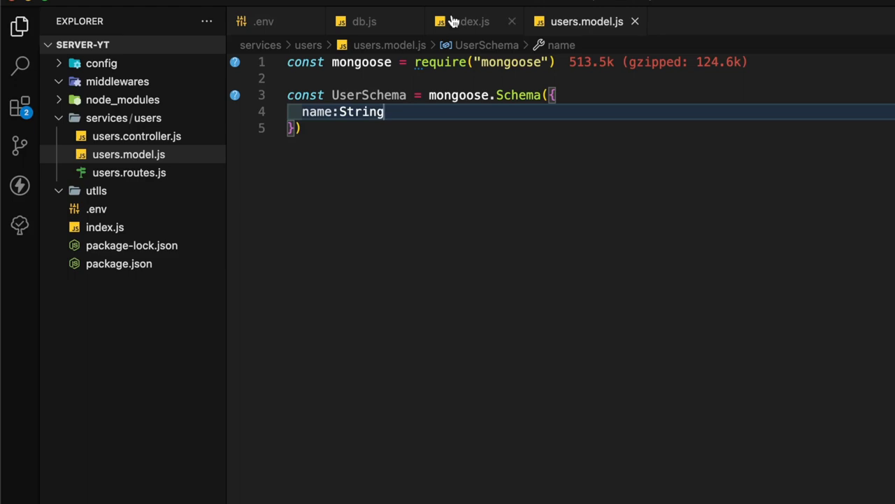
{"action": "double_click", "coordinate": [361, 111]}
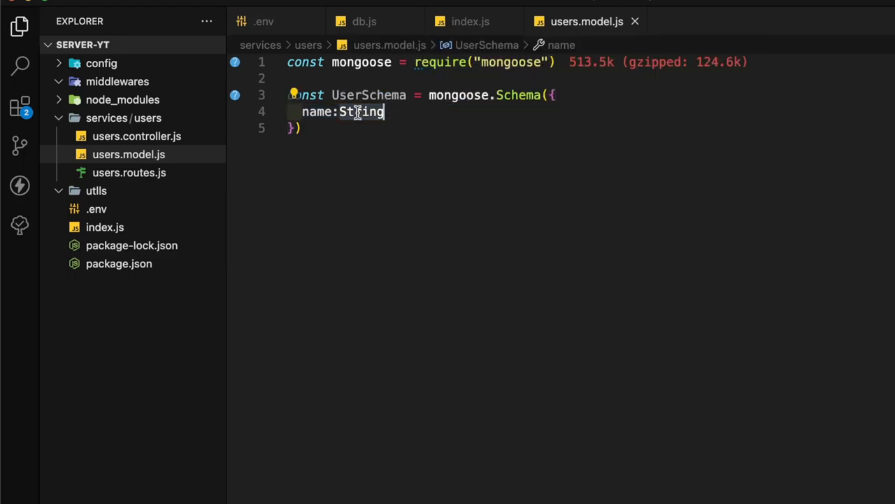
{"action": "key", "text": "BackSpace"}
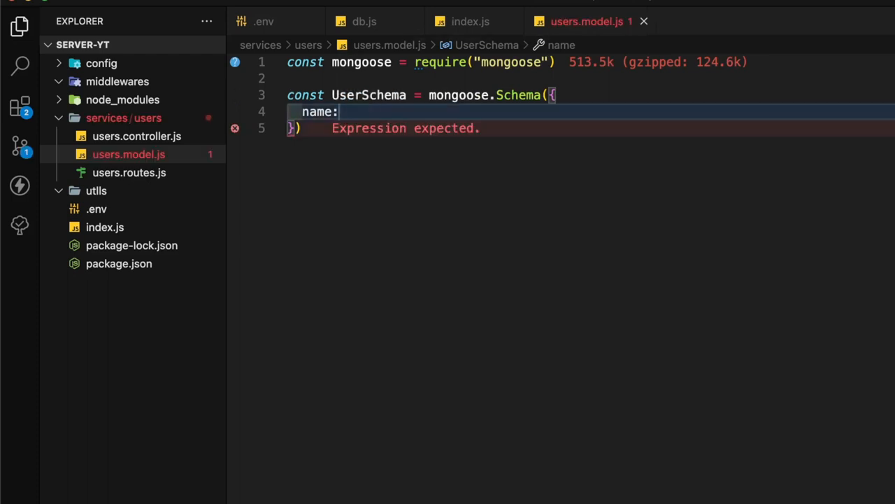
{"action": "type", "text": "{"}
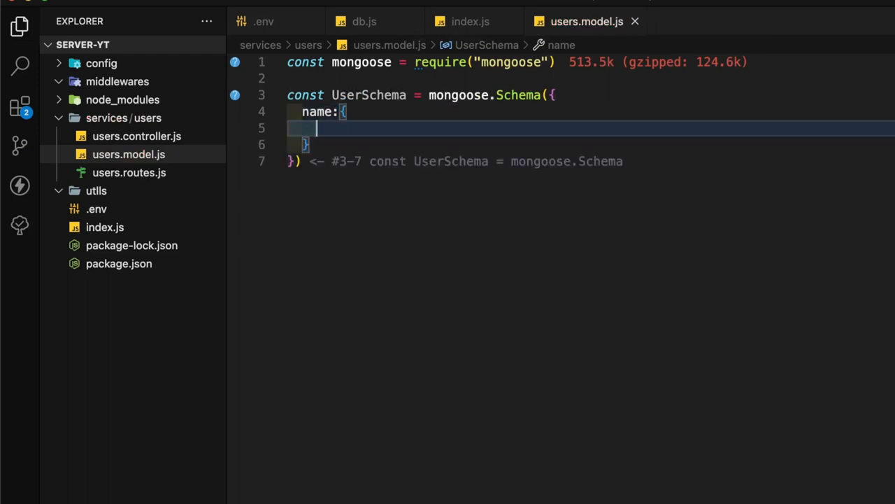
{"action": "type", "text": "require:true,"}
{"action": "type", "text": "const User = mongoose."}
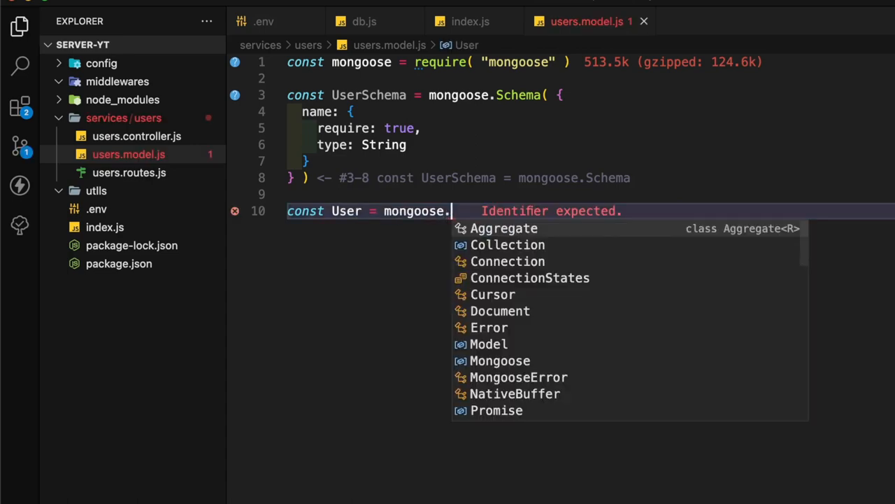
- Build mongoose.model('User', UserSchema) and export it with module.exports = User
{"action": "type", "text": "model('User',UserSchema"}
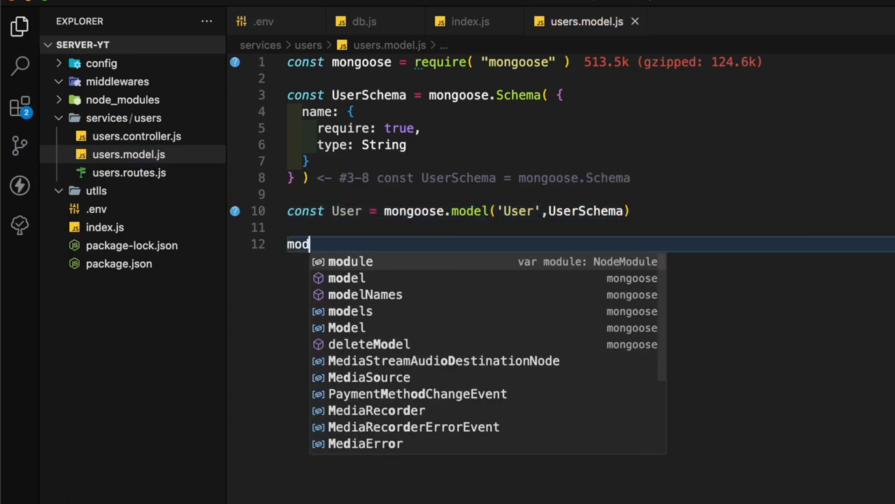
{"action": "type", "text": "ule.exports = User"}
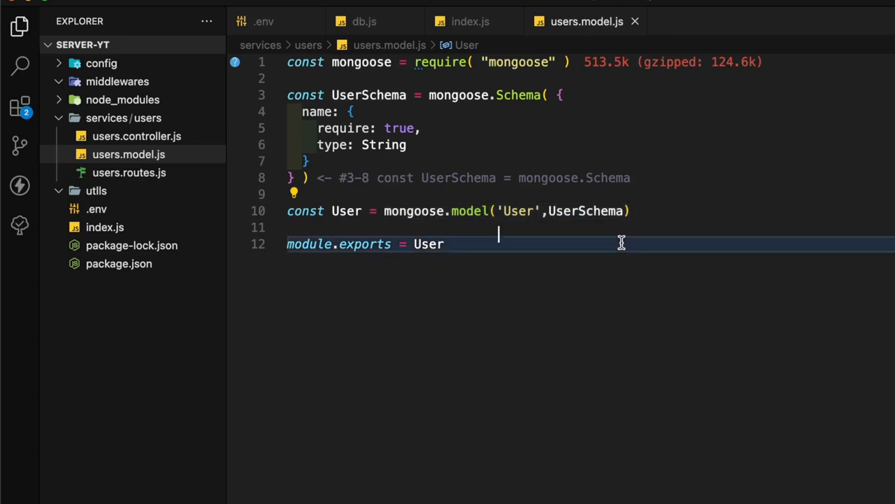
{"action": "double_click", "coordinate": [517, 210]}
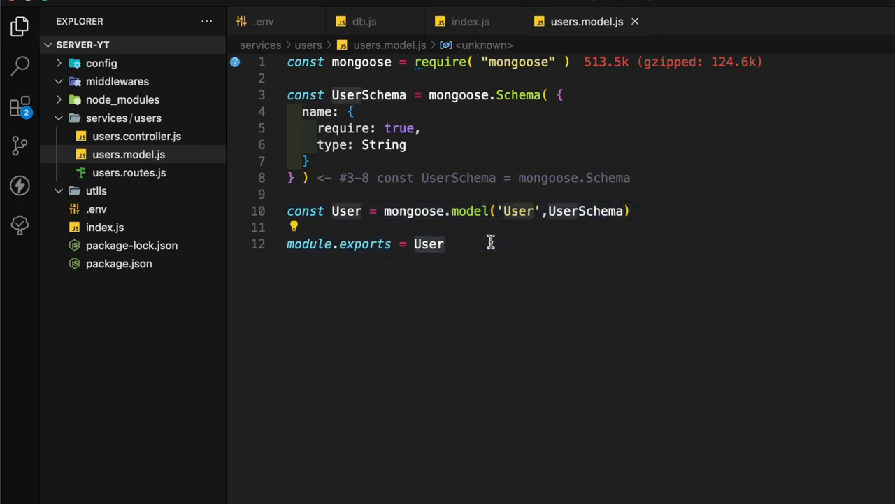
{"action": "left_click", "coordinate": [104, 102]}
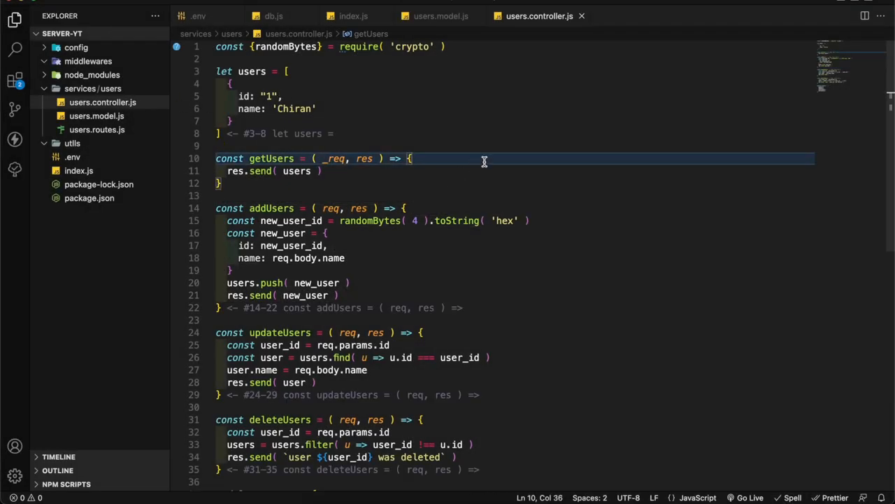
{"action": "mouse_move", "coordinate": [314, 156]}
{"action": "type", "text": " async"}
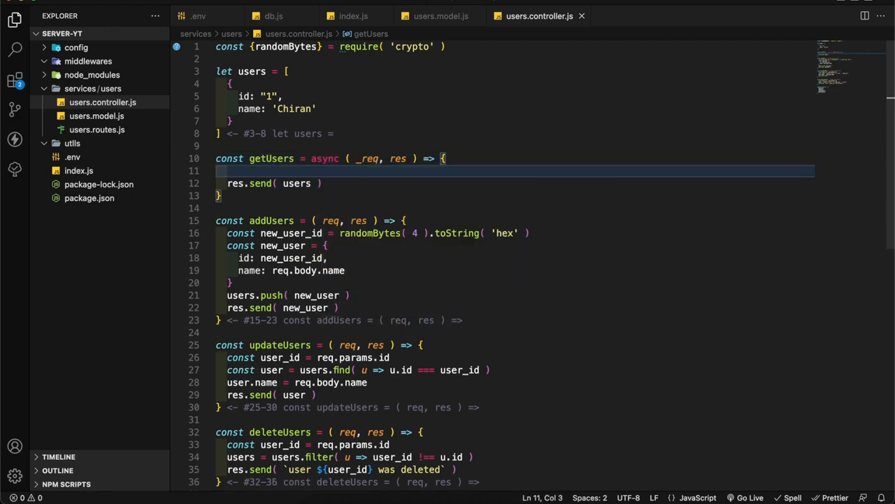
- Make getUsers read users with await User.find()
{"action": "type", "text": "User"}
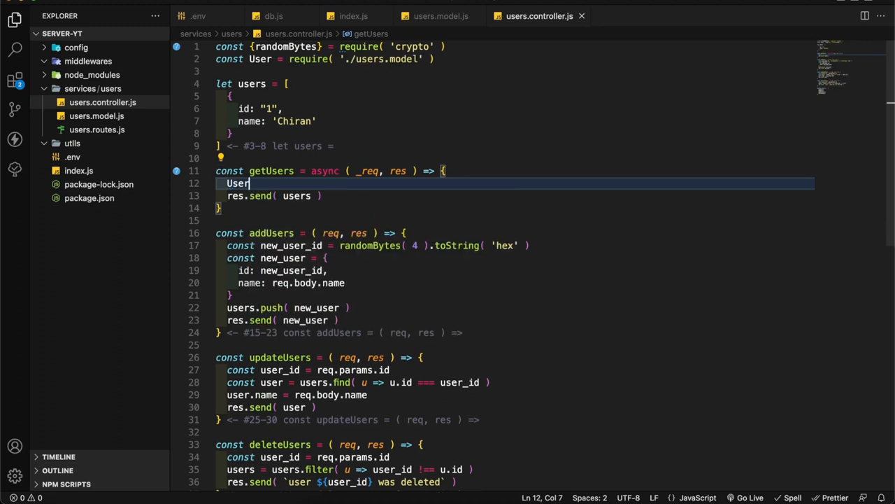
{"action": "type", "text": ".find("}
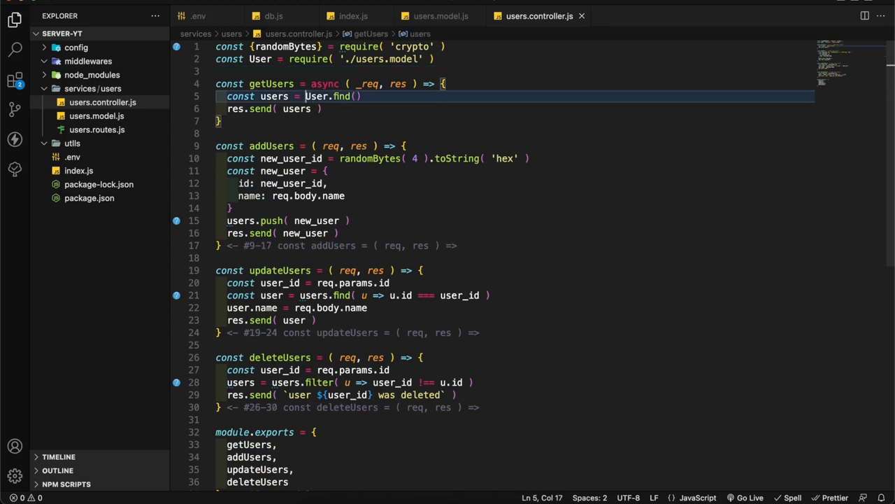
{"action": "type", "text": "await"}
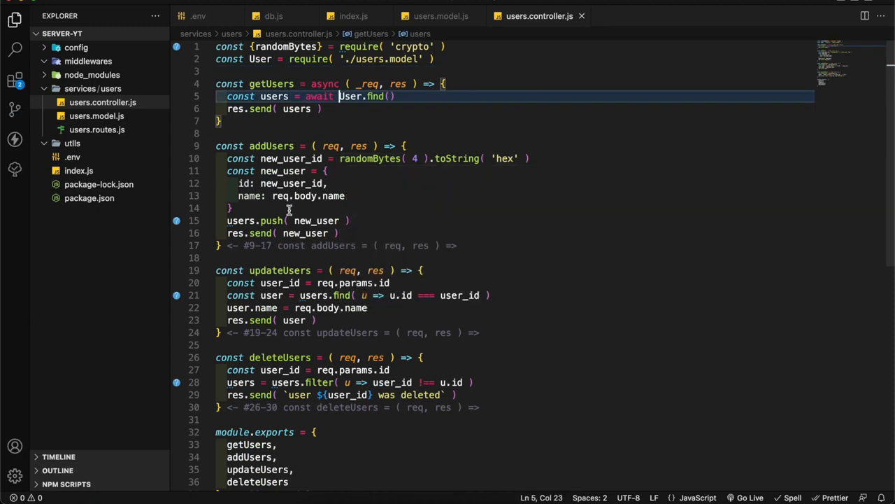
{"action": "left_click", "coordinate": [439, 146]}
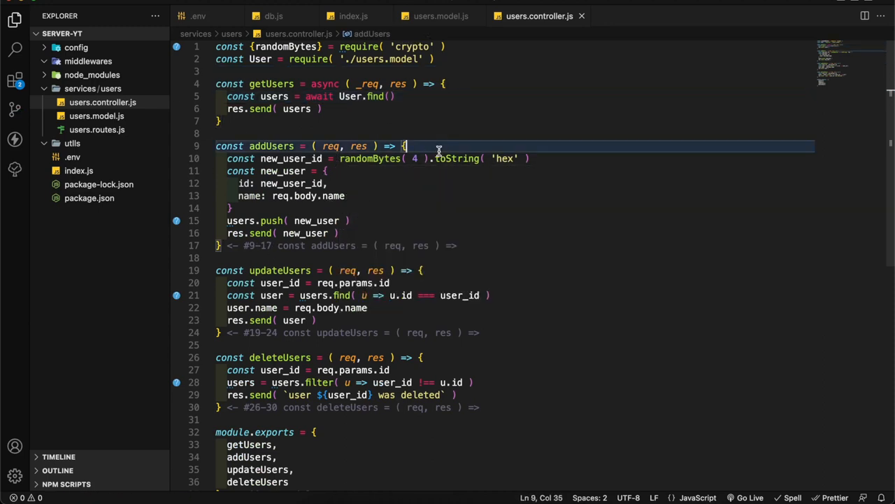
- Make addUsers create with await User.create(req.body), removing the old random-id code
{"action": "type", "text": "const user = User"}
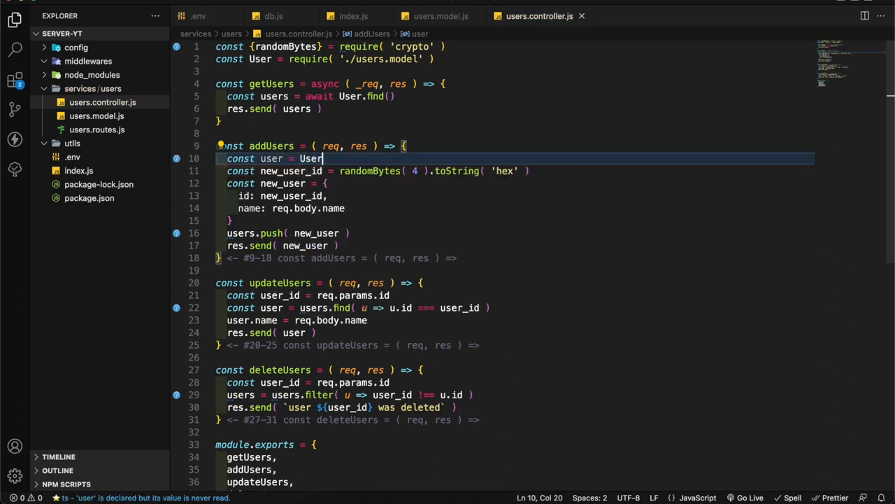
{"action": "type", "text": ".create(req.body)"}
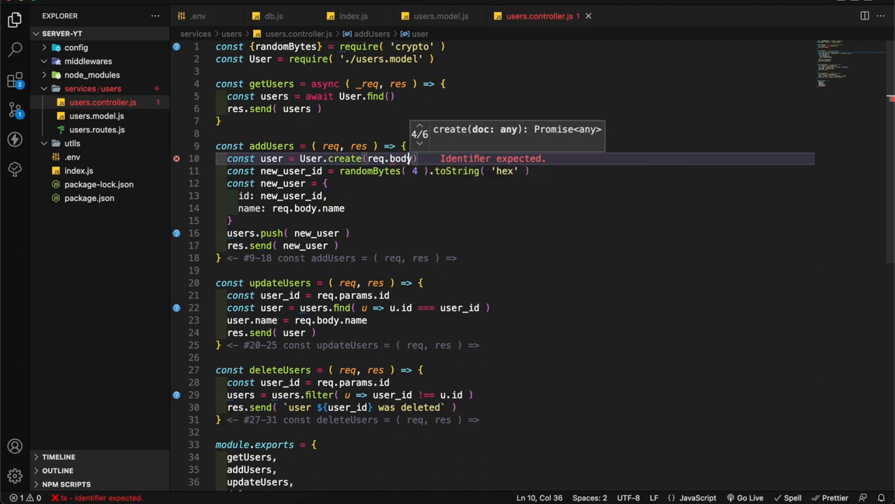
{"action": "type", "text": "await"}
{"action": "left_click", "coordinate": [315, 145]}
{"action": "type", "text": "async"}
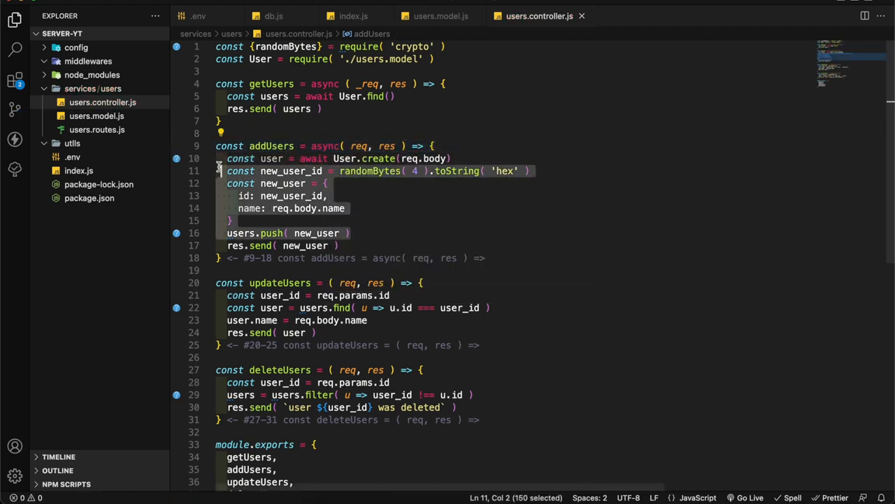
{"action": "key", "text": "Delete"}
{"action": "type", "text": "new_"}
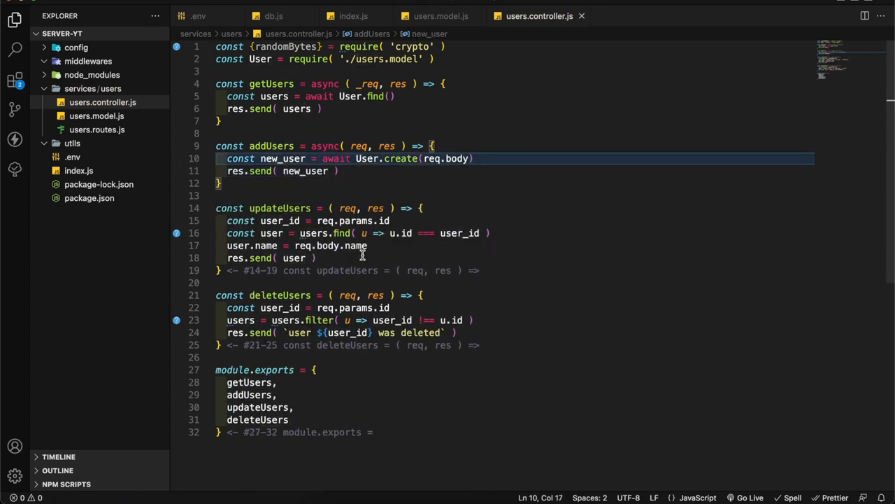
{"action": "left_click_drag", "start_coordinate": [226, 221], "coordinate": [367, 247]}
{"action": "type", "text": "const updated_user "}
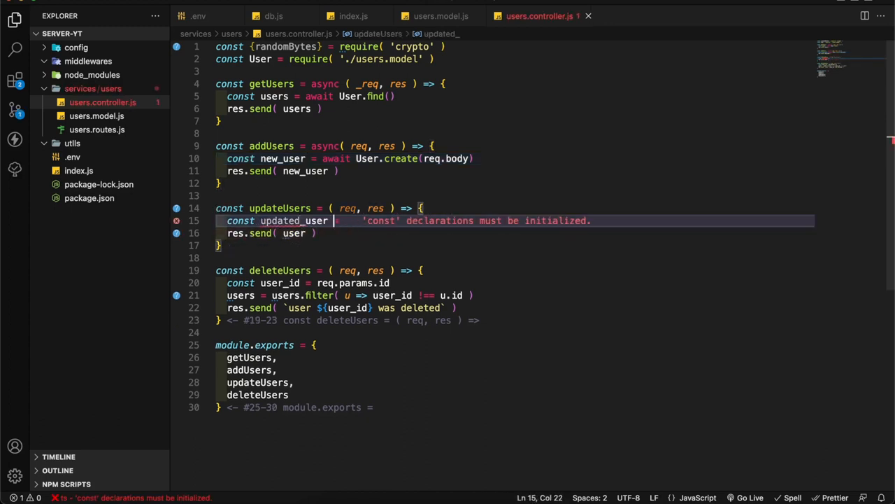
- Rewrite update with await User.findOneAndUpdate and delete with findByIdAndRemove, both async
{"action": "type", "text": "= await User.fo"}
{"action": "left_click", "coordinate": [268, 232]}
{"action": "type", "text": "pdated_u"}
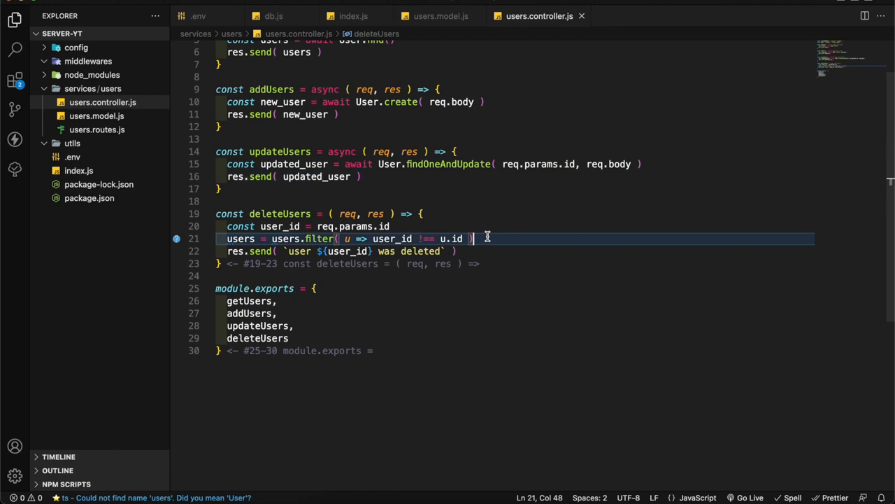
{"action": "type", "text": "User.findByIdAndRemove( user_id"}
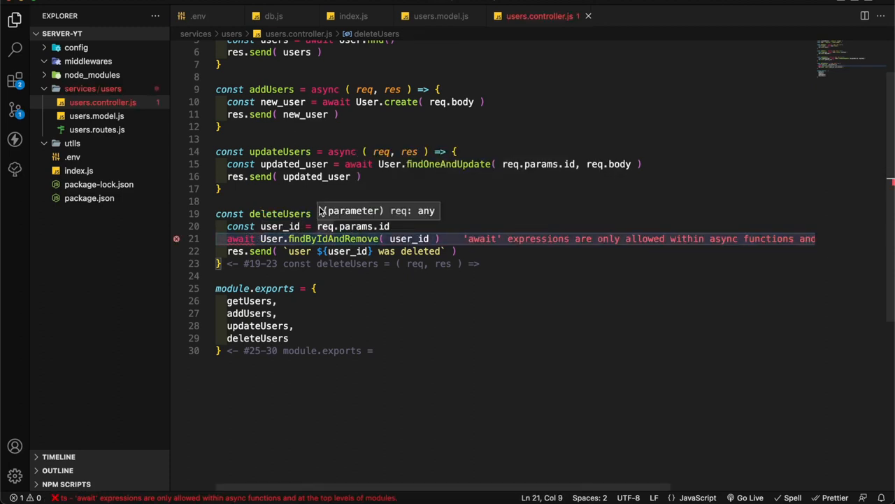
{"action": "type", "text": "as"}
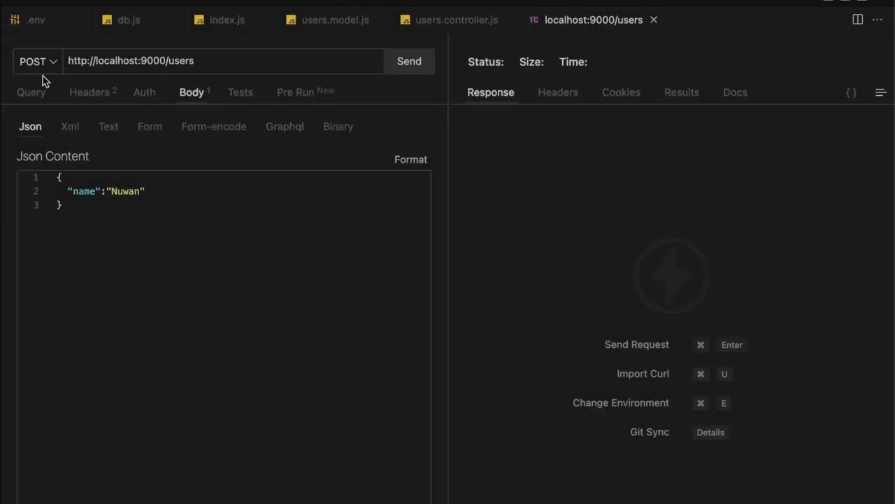
- GET /api/users, POST a user named Chiran, then list users again
{"action": "left_click", "coordinate": [36, 62]}
{"action": "type", "text": "api/"}
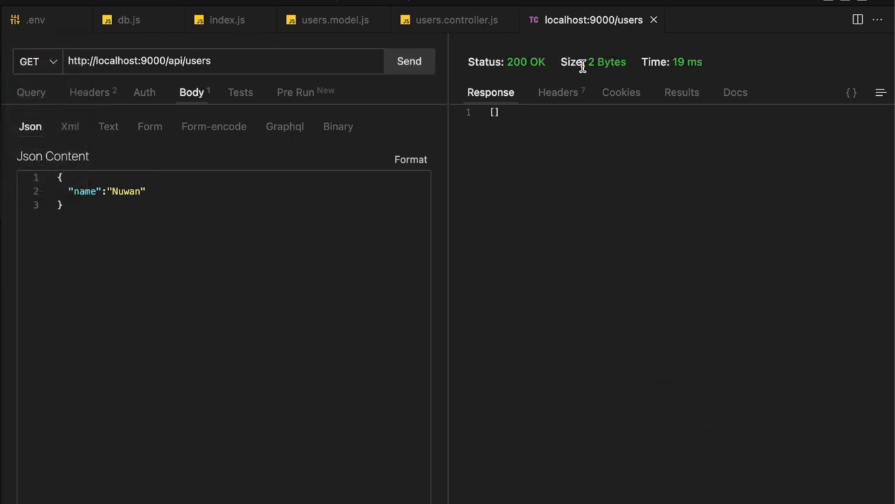
{"action": "double_click", "coordinate": [125, 190]}
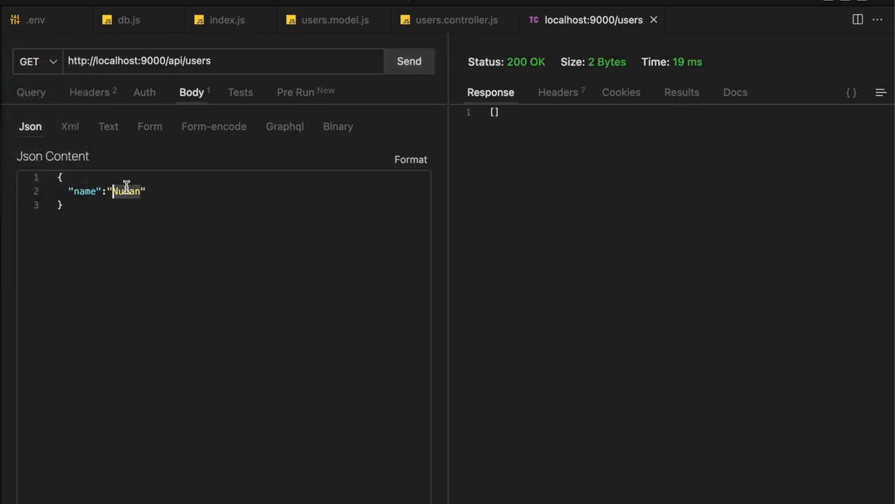
{"action": "left_click", "coordinate": [409, 62]}
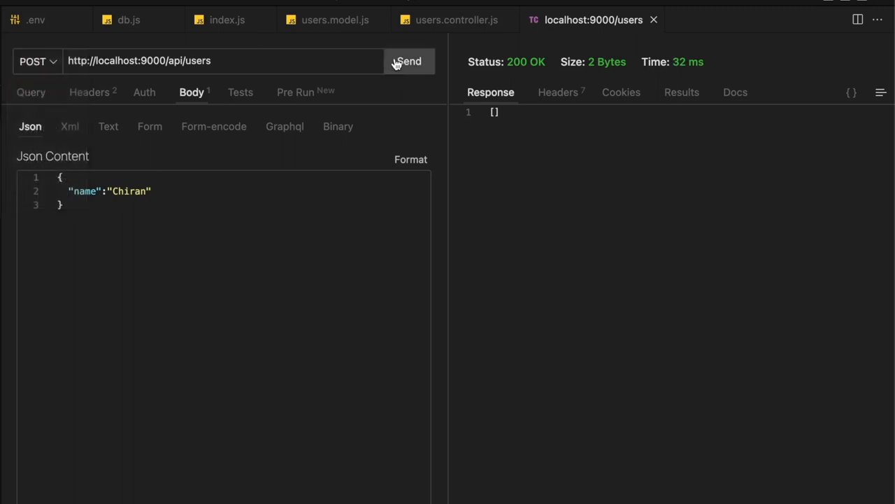
{"action": "left_click", "coordinate": [409, 61]}
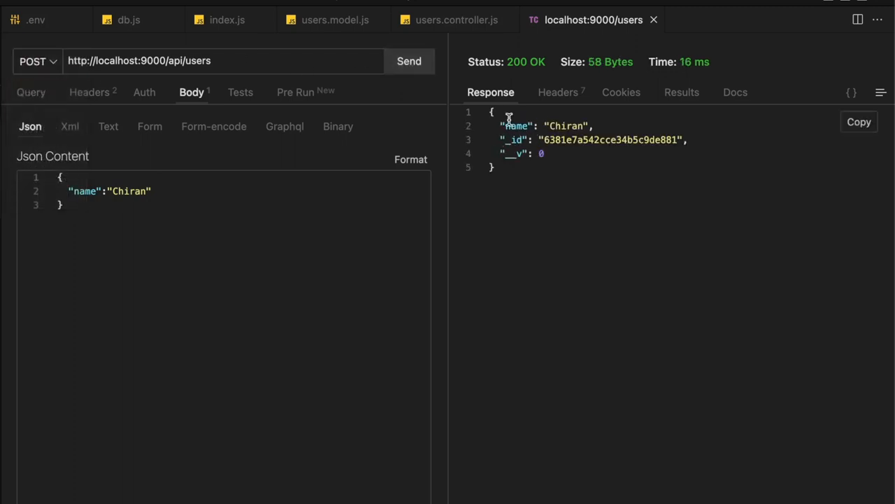
{"action": "left_click", "coordinate": [36, 61]}
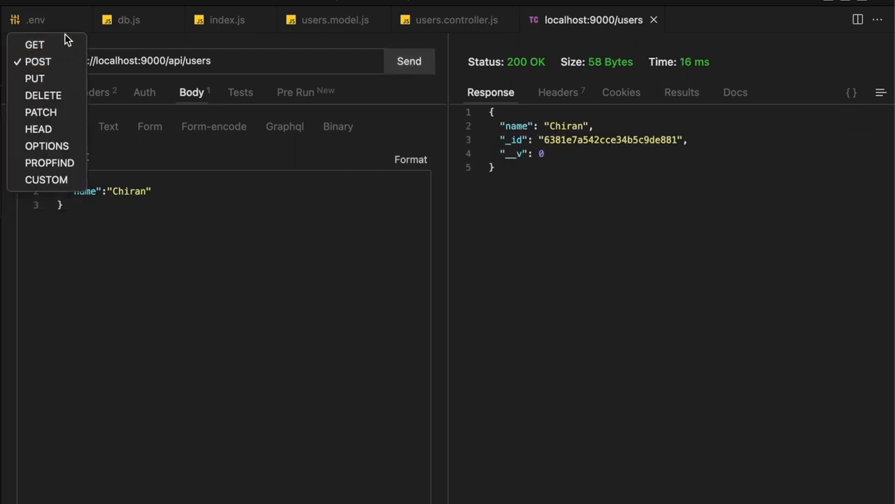
{"action": "left_click", "coordinate": [34, 43]}
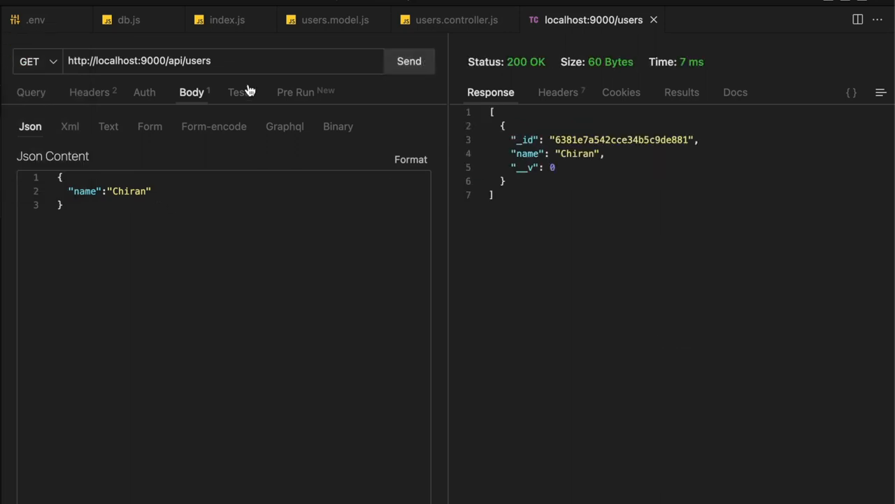
{"action": "left_click", "coordinate": [37, 61]}
{"action": "type", "text": " Nuwan"}
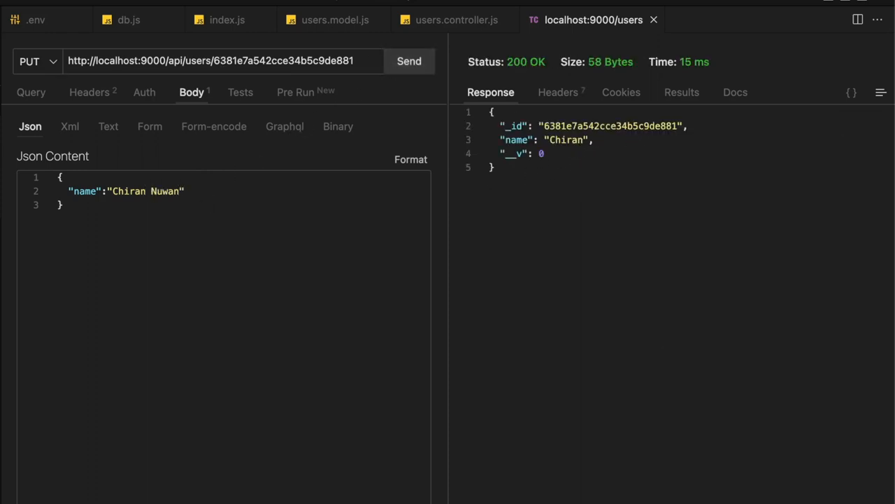
{"action": "left_click", "coordinate": [408, 61]}
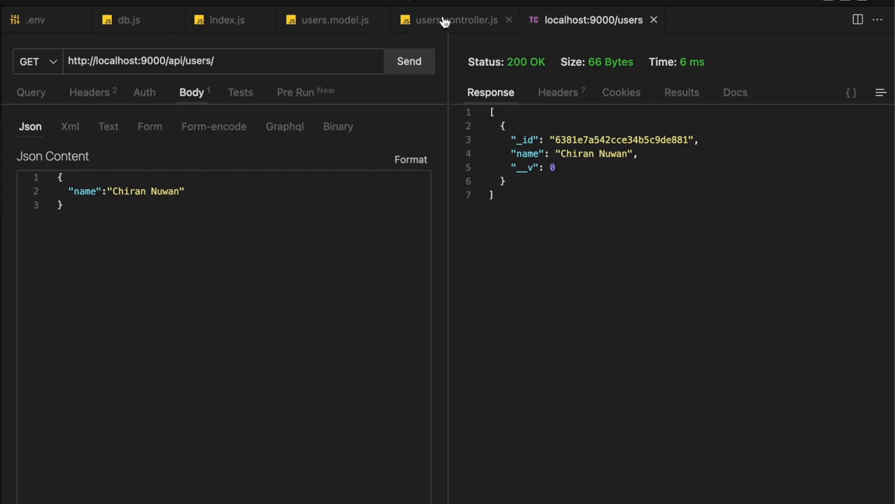
{"action": "left_click", "coordinate": [456, 19]}
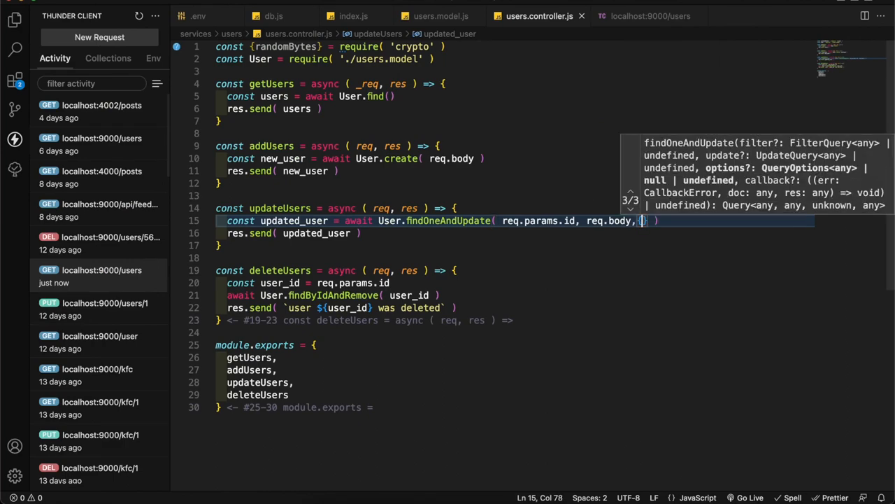
{"action": "type", "text": "{new:tr"}
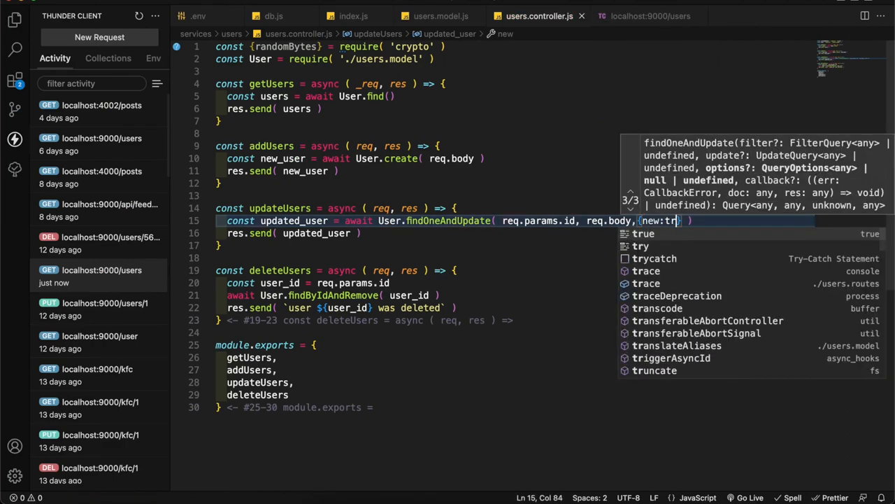
{"action": "left_click", "coordinate": [650, 17]}
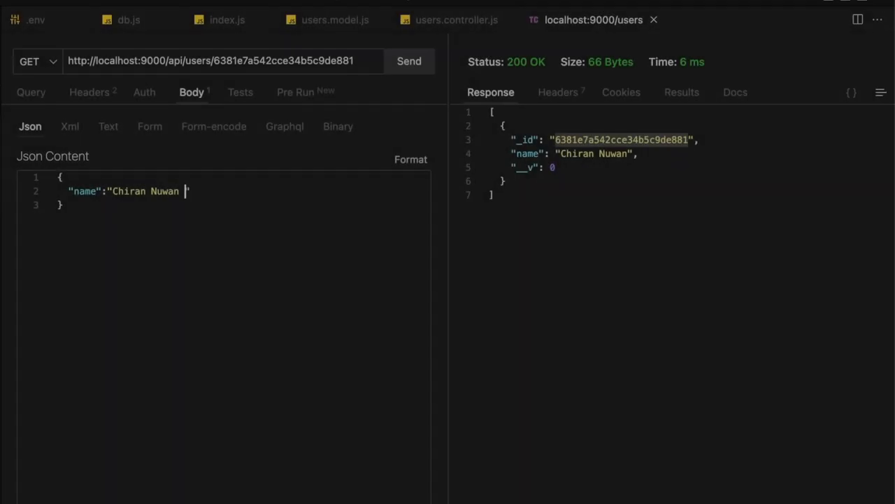
{"action": "type", "text": "Update"}
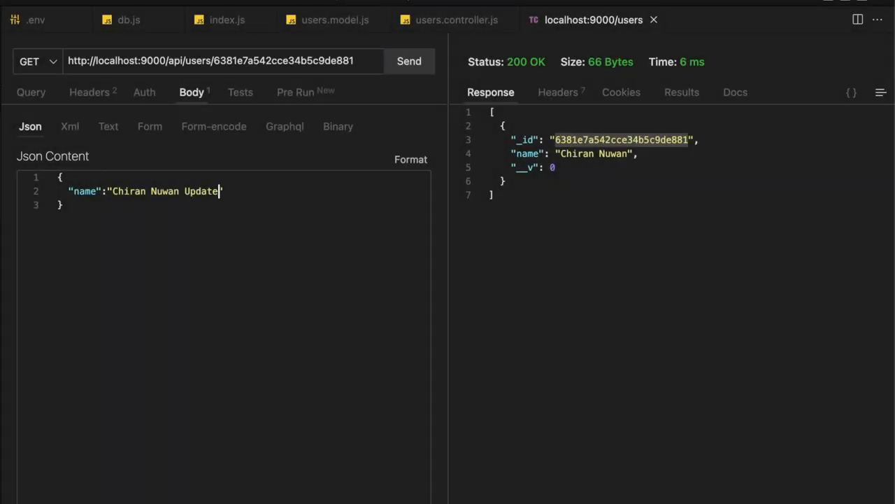
{"action": "left_click", "coordinate": [408, 62]}
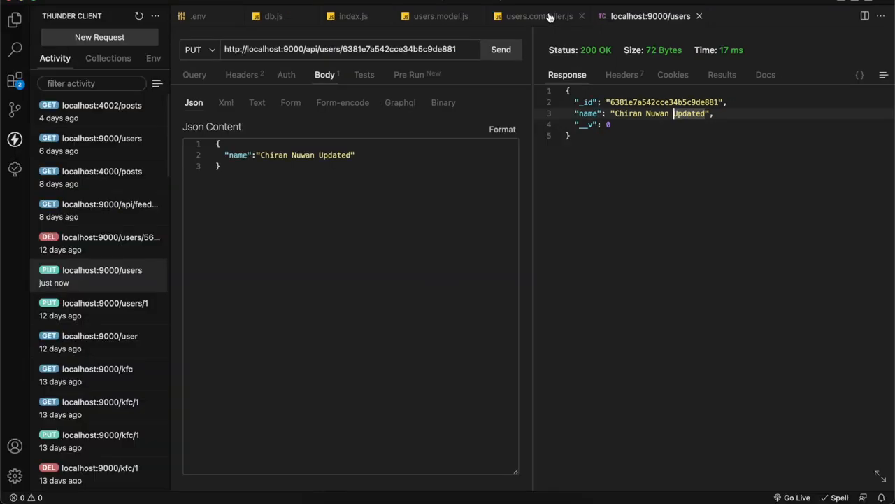
{"action": "left_click", "coordinate": [539, 16]}
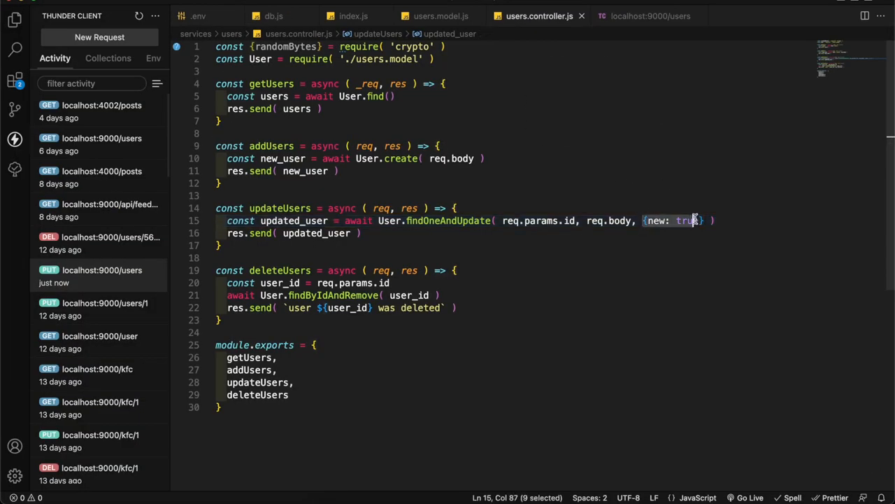
{"action": "left_click", "coordinate": [649, 15]}
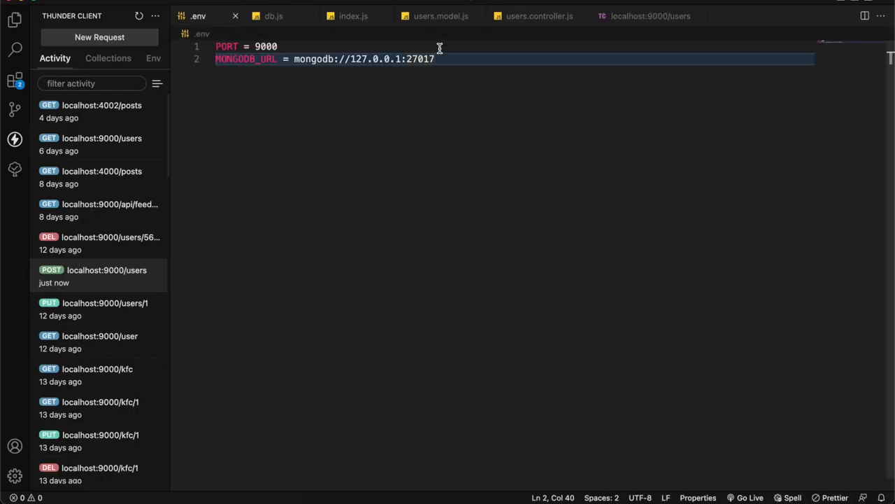
- Append /server-yt to MONGODB_URL and expand the server-yt database in Compass to see users
{"action": "type", "text": "/server-yt"}
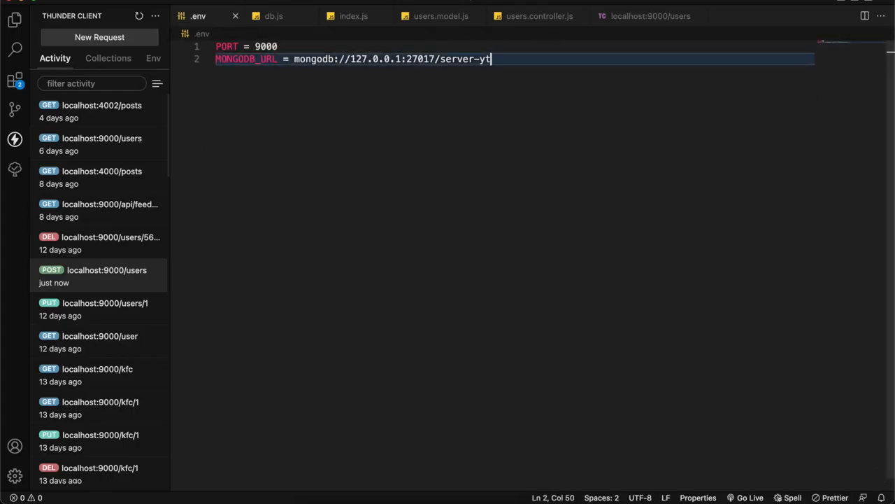
{"action": "left_click", "coordinate": [353, 15]}
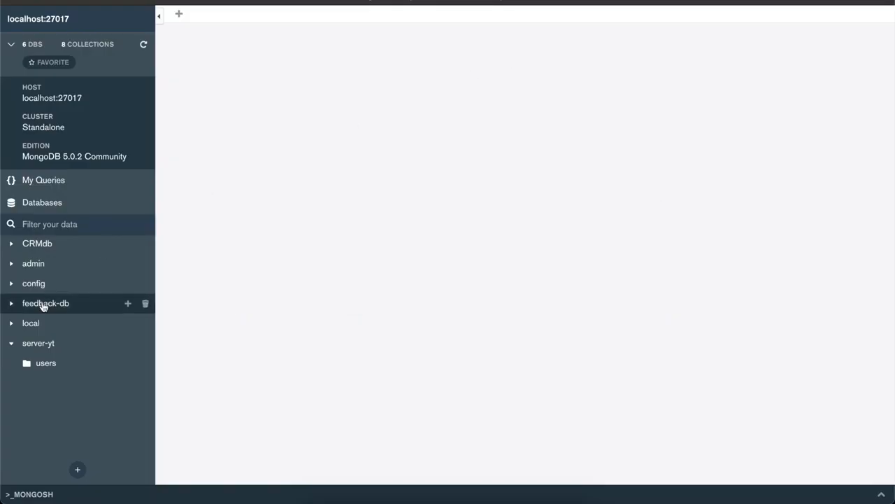
{"action": "left_click", "coordinate": [45, 362]}
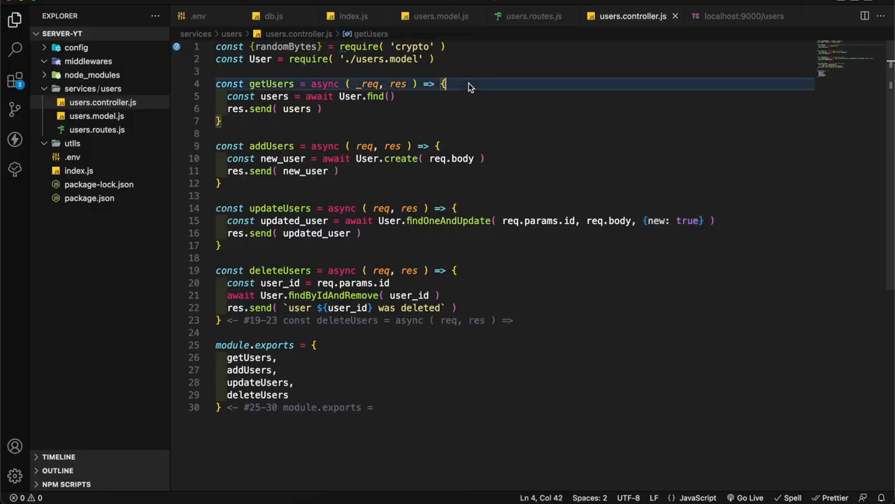
- Surround getUsers, addUsers, updateUsers and deleteUsers bodies with try/catch logging console.error(error)
{"action": "type", "text": "try {"}
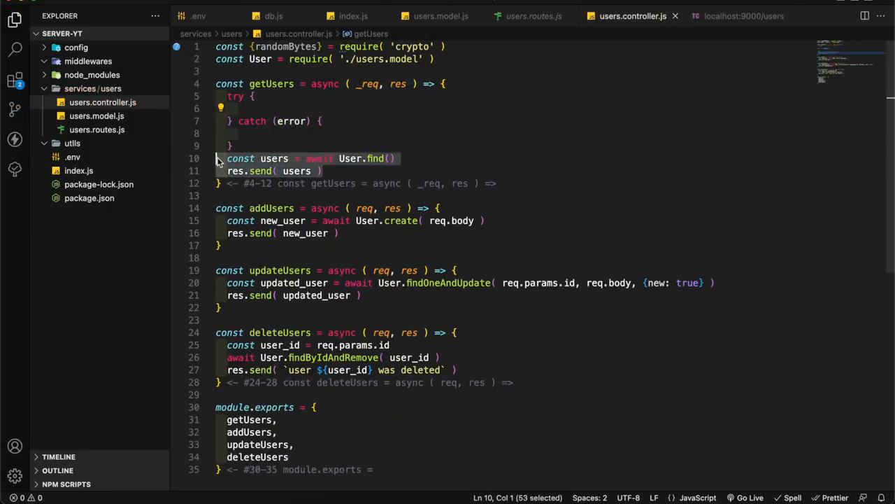
{"action": "type", "text": "console.error(error"}
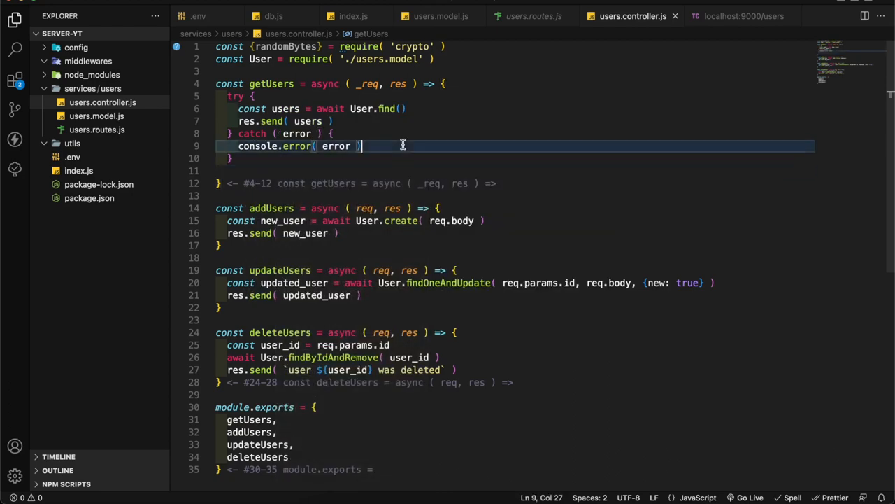
{"action": "type", "text": "try {"}
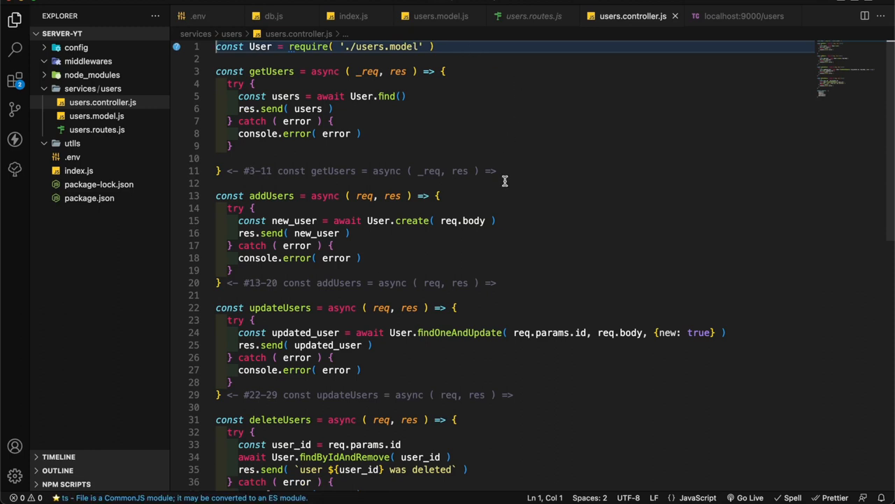
{"action": "scroll", "scroll_direction": "down", "scroll_amount": 3}
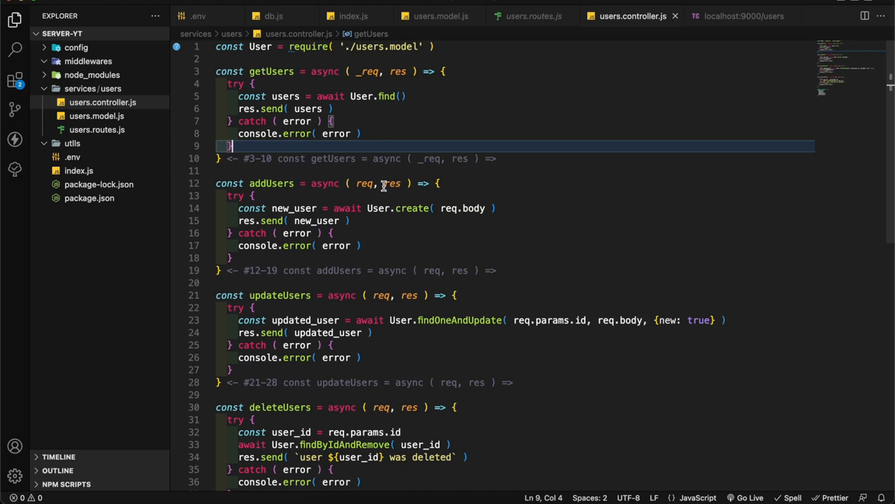
{"action": "mouse_move", "coordinate": [384, 134]}
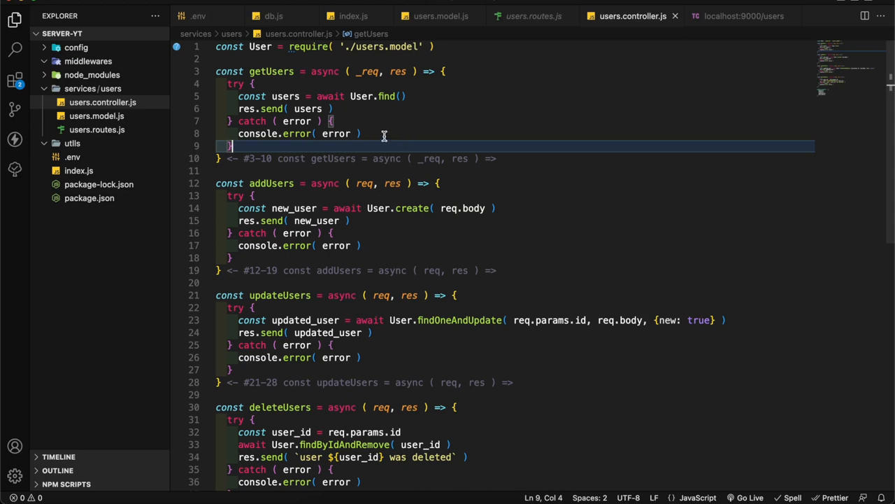